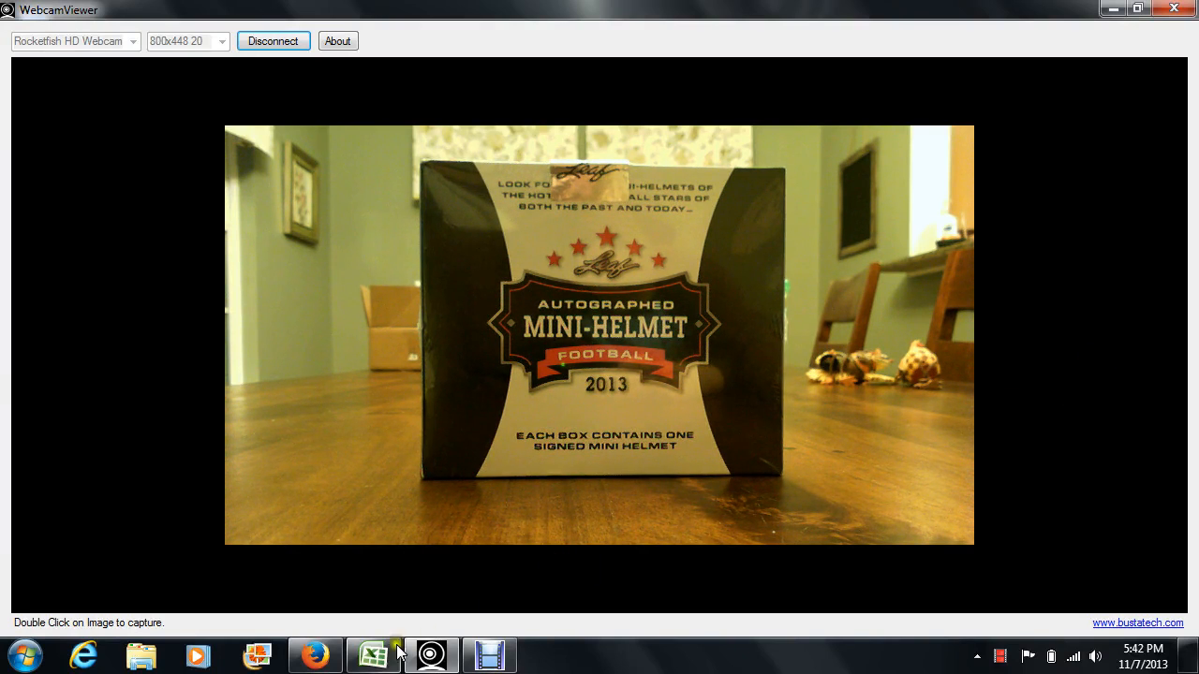
# - Switch to Excel's NFL 146 sheet and scroll through the 32 teams with buyer names
pyautogui.click(372, 653)
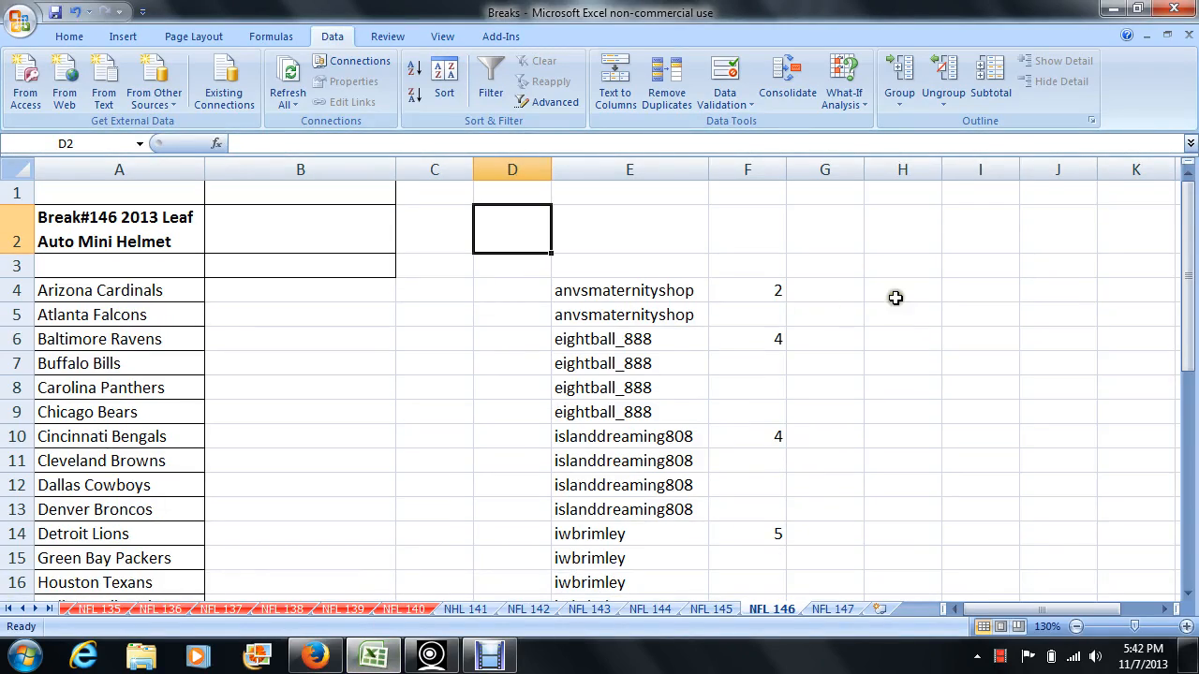
pyautogui.click(902, 290)
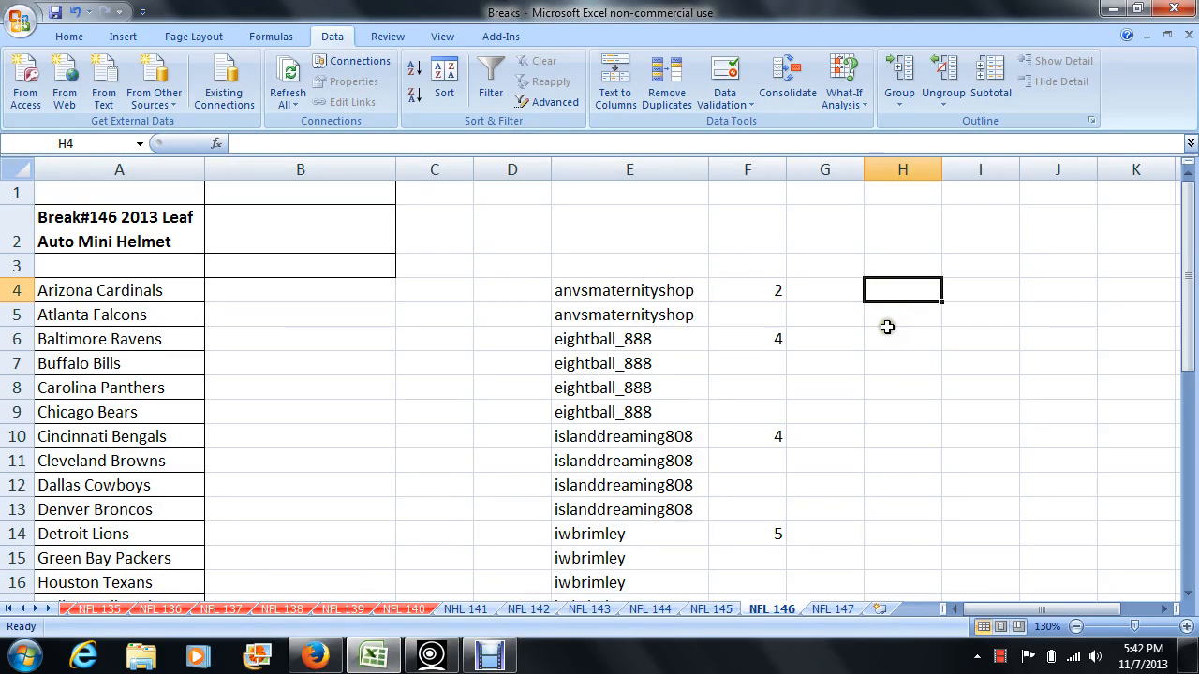
pyautogui.moveTo(872, 333)
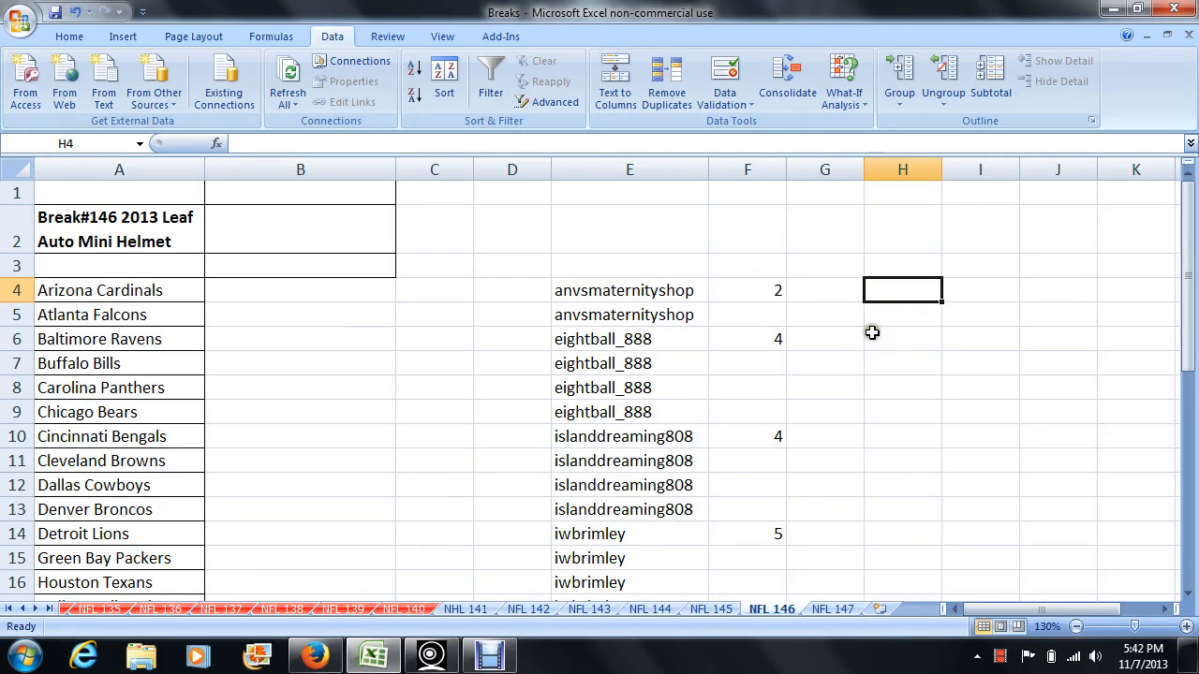
pyautogui.moveTo(818, 333)
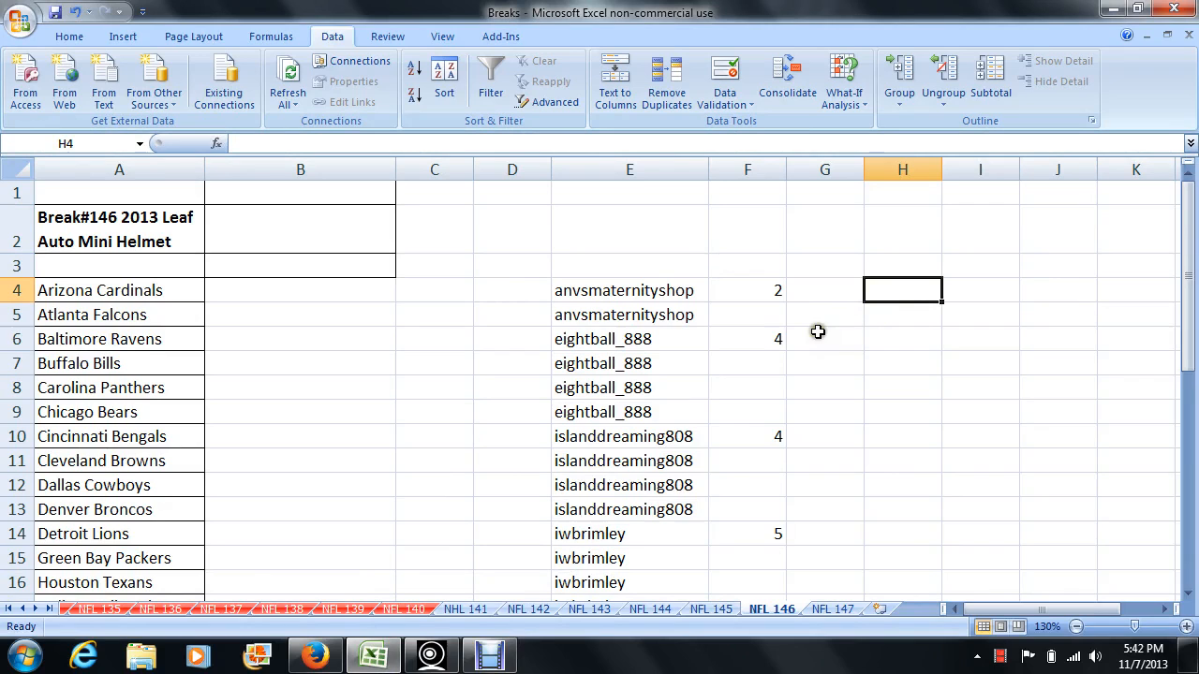
pyautogui.moveTo(804, 440)
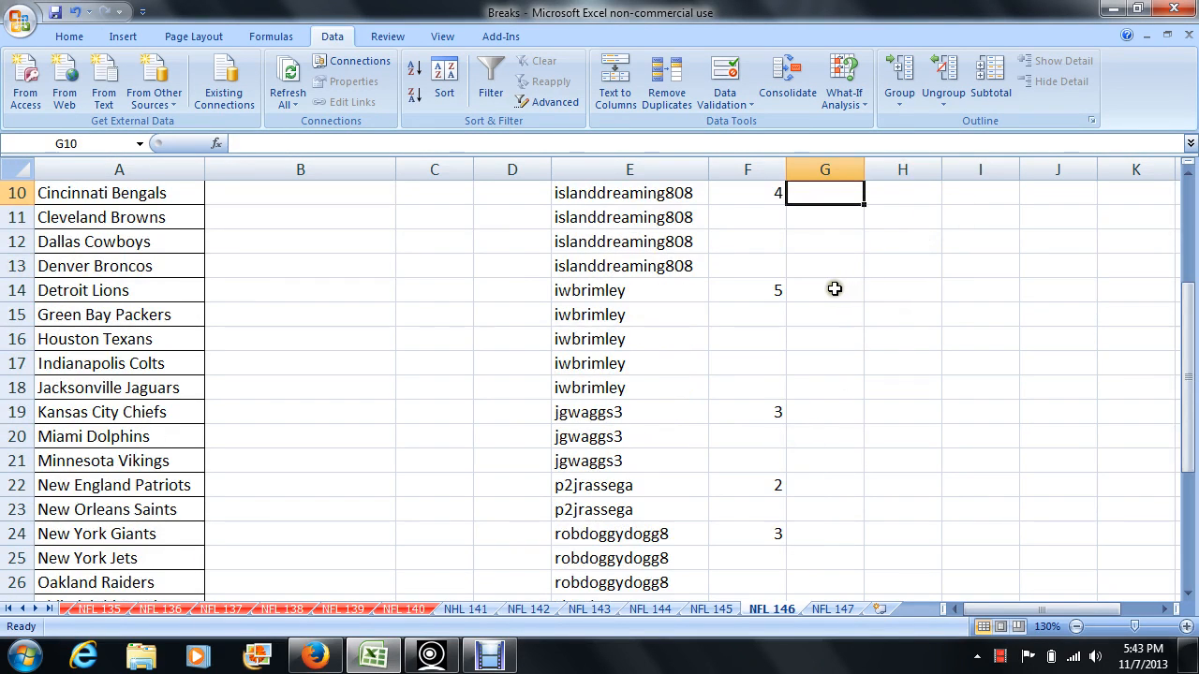
pyautogui.moveTo(834, 407)
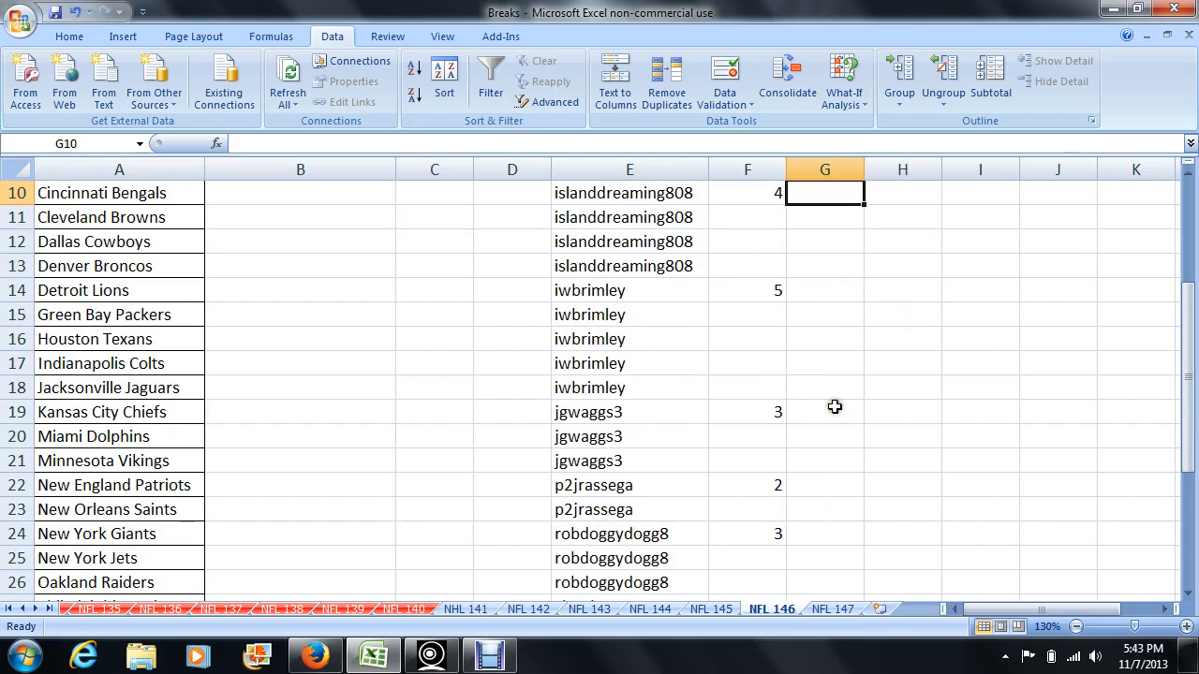
pyautogui.moveTo(837, 491)
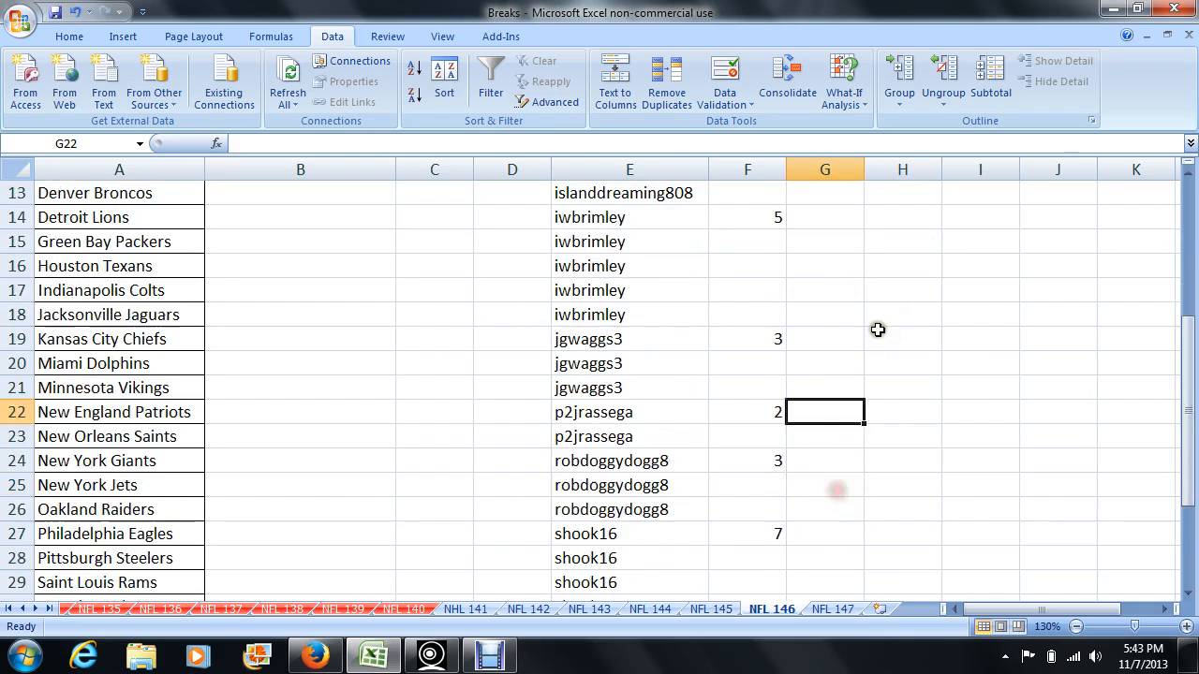
pyautogui.scroll(-3)
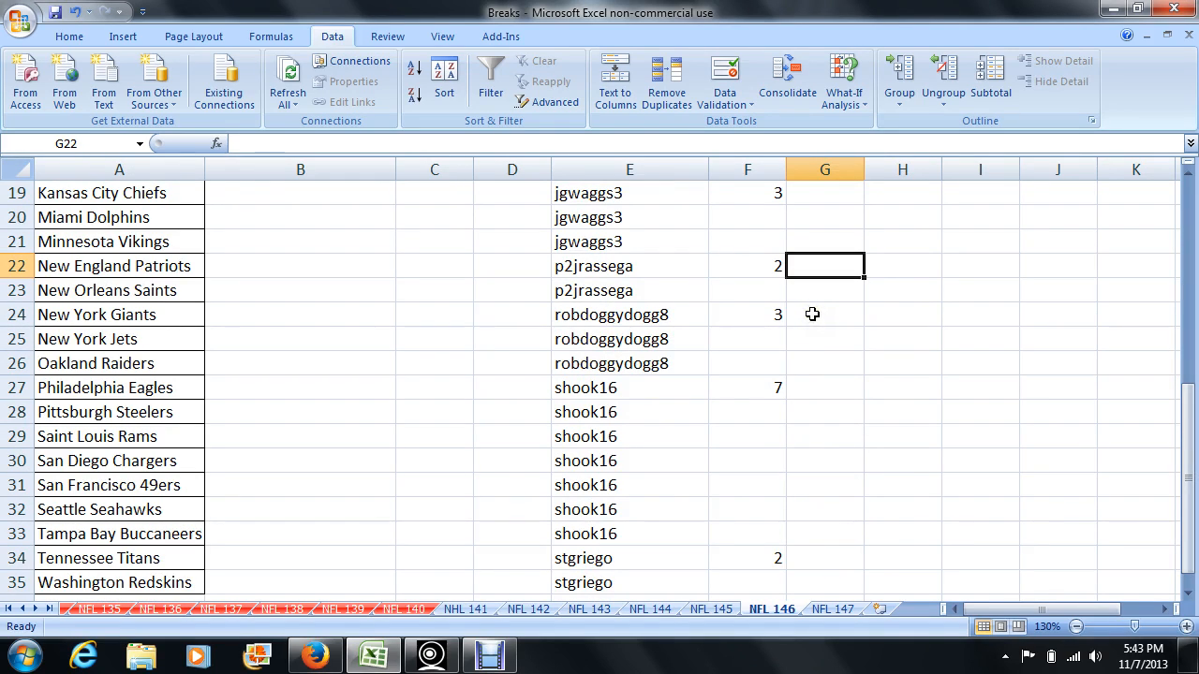
pyautogui.moveTo(813, 392)
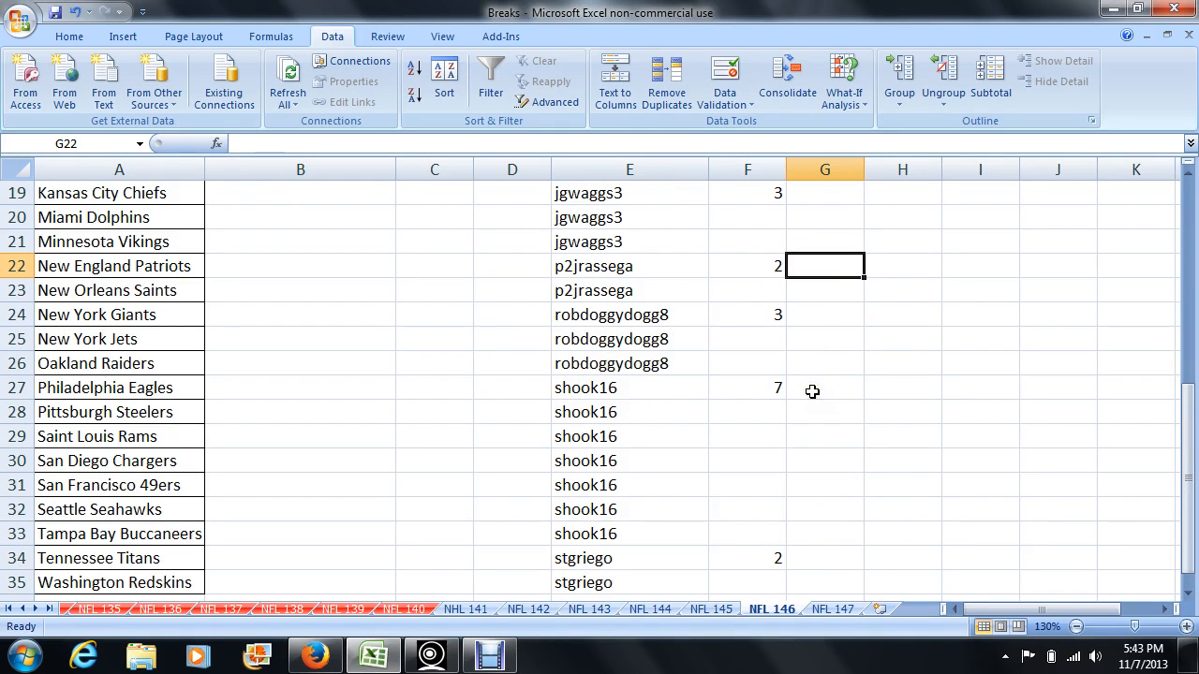
pyautogui.scroll(-3)
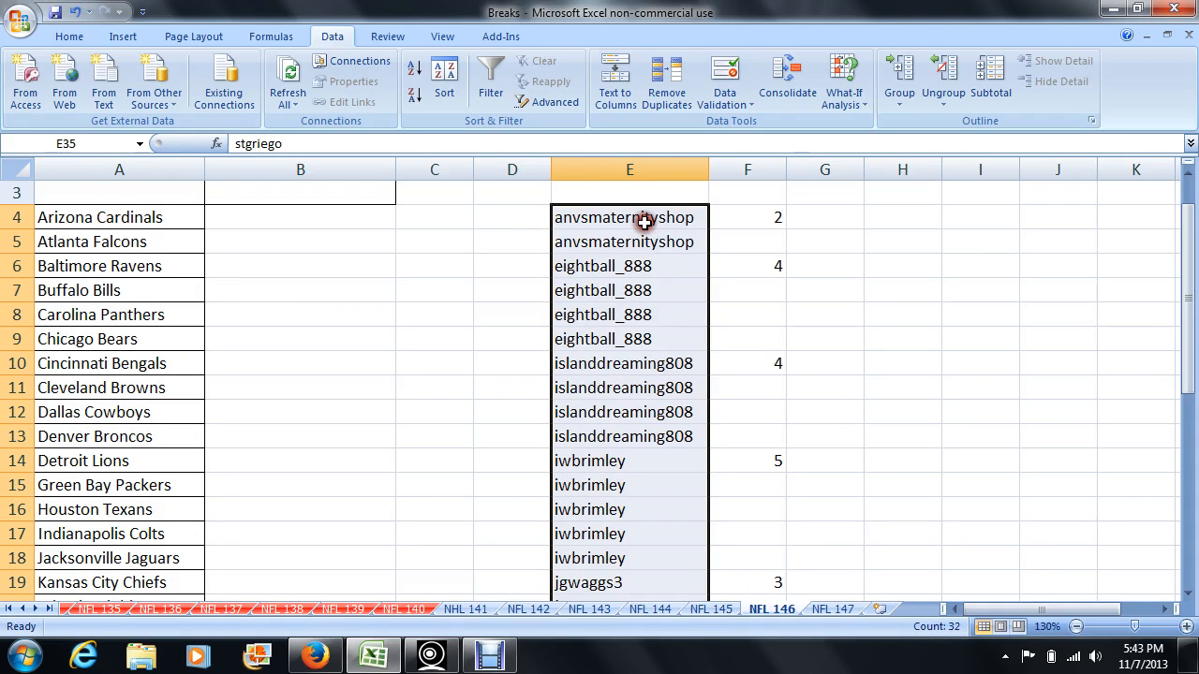
# - Copy the 32 buyer names in E4:E35 from the context menu
pyautogui.rightClick(643, 222)
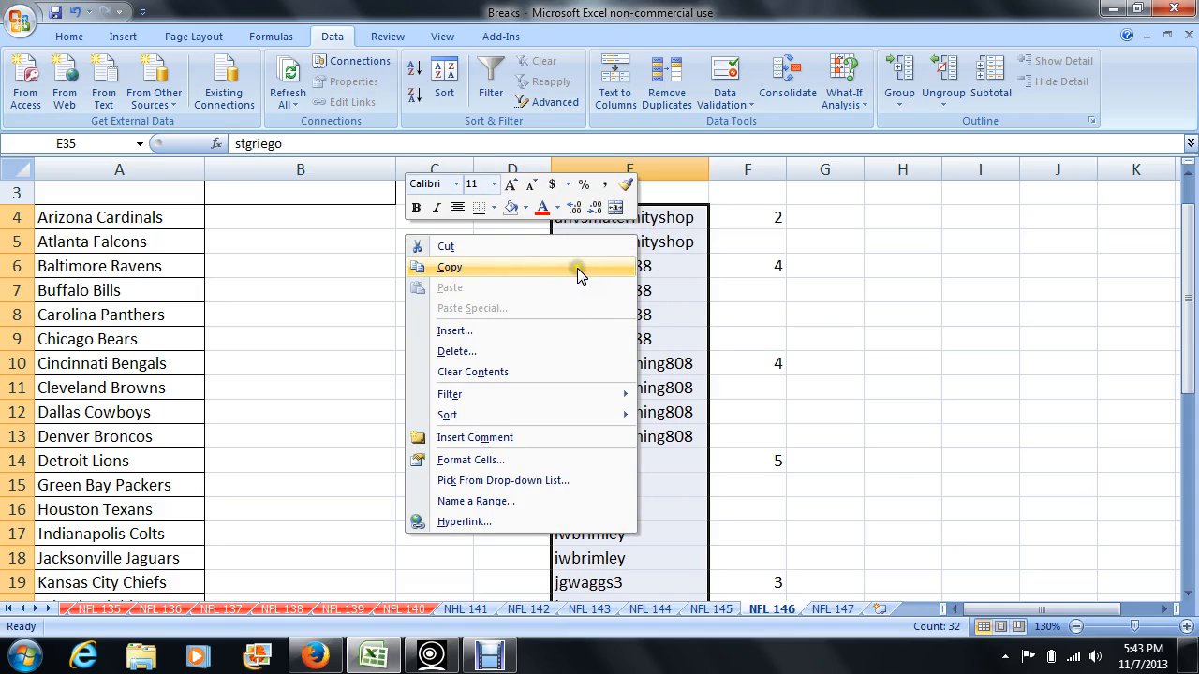
pyautogui.click(449, 267)
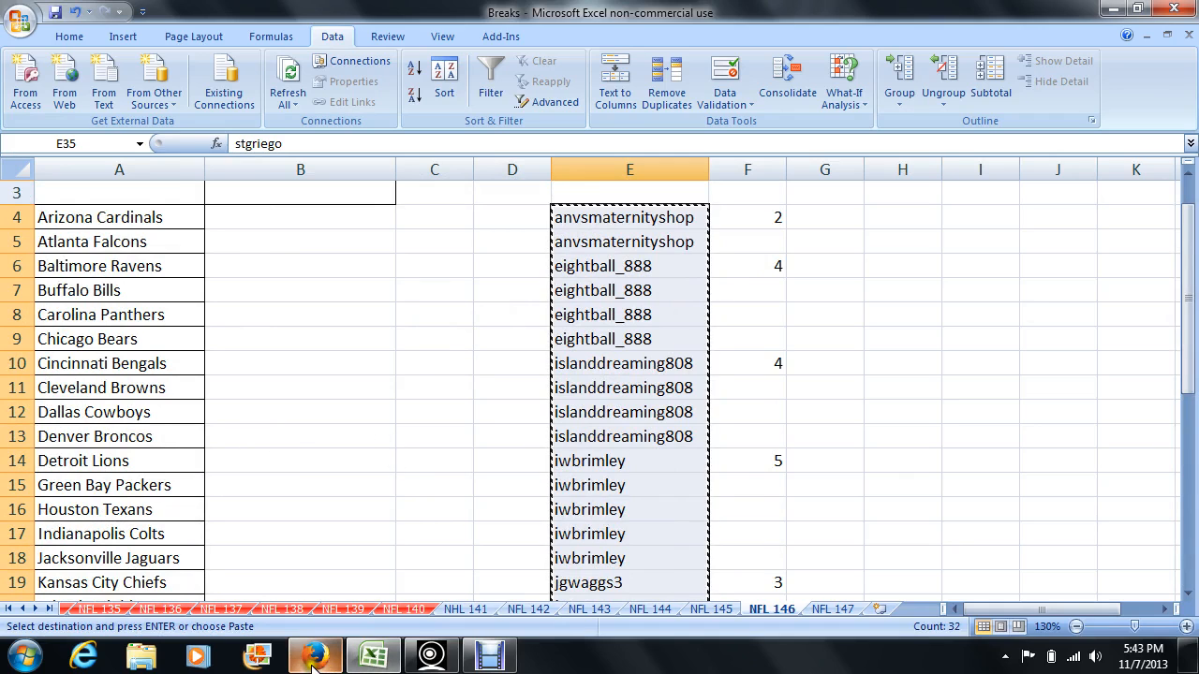
pyautogui.click(314, 657)
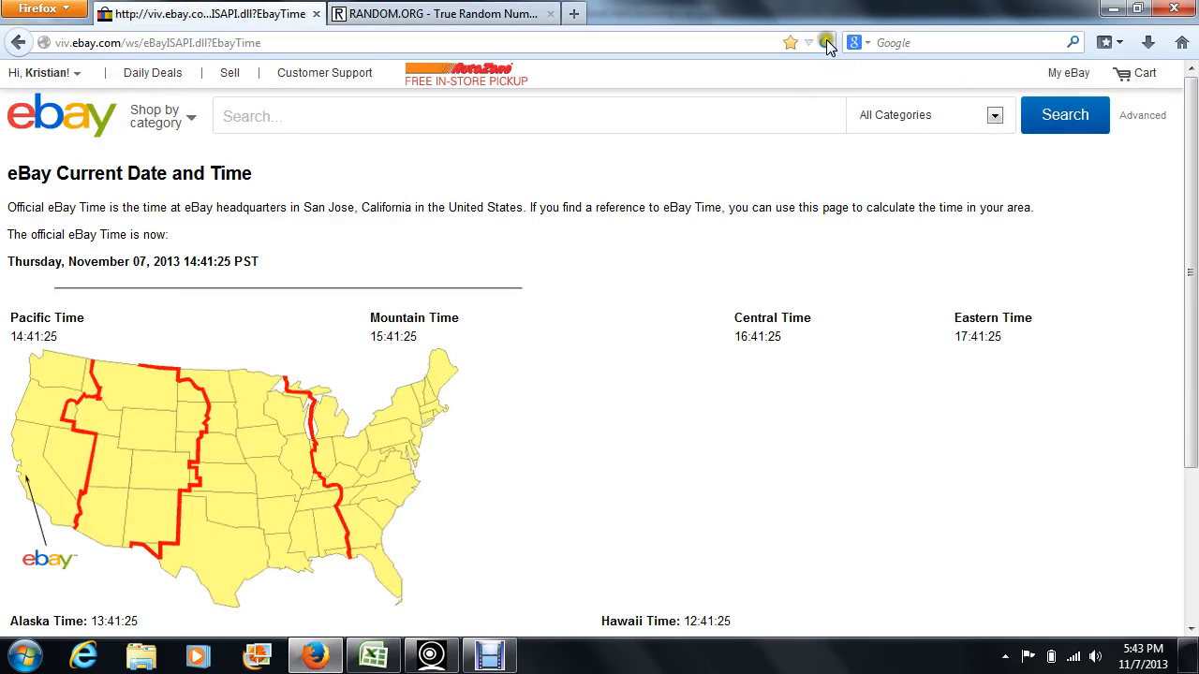
# - Switch to the RANDOM.ORG List Randomizer tab with the copied names in its list box
pyautogui.click(830, 41)
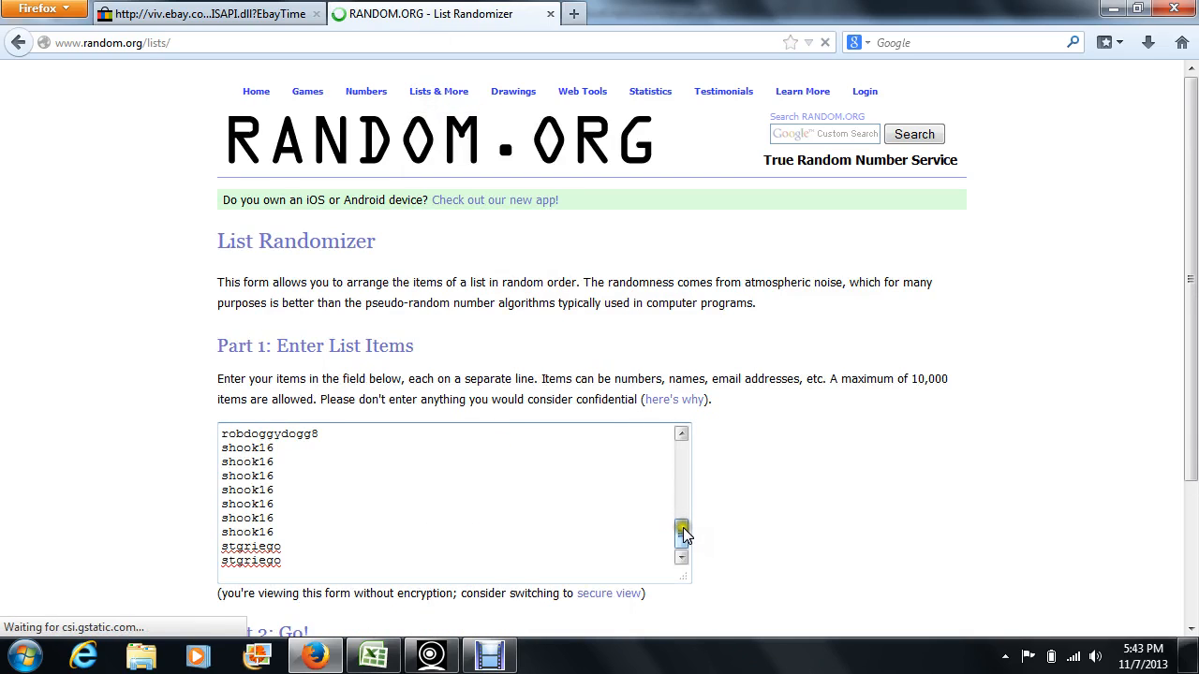
# - Shuffle the names three times, then select the final list from item 32 to 1
pyautogui.scroll(-3)
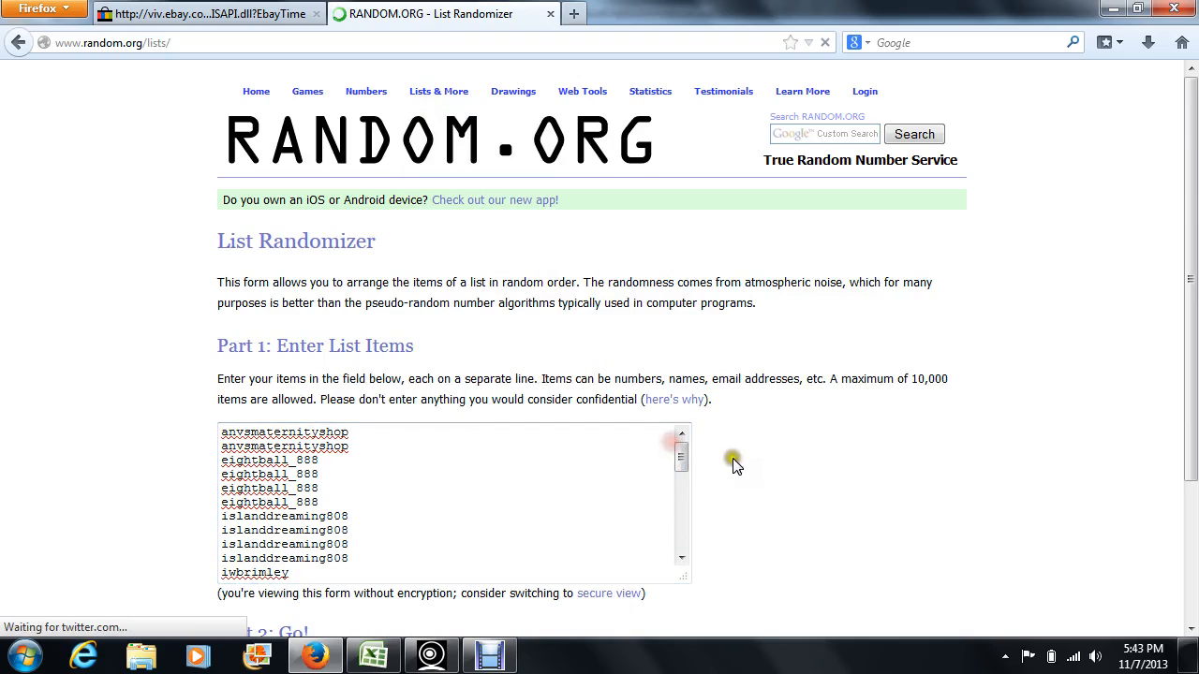
pyautogui.click(261, 521)
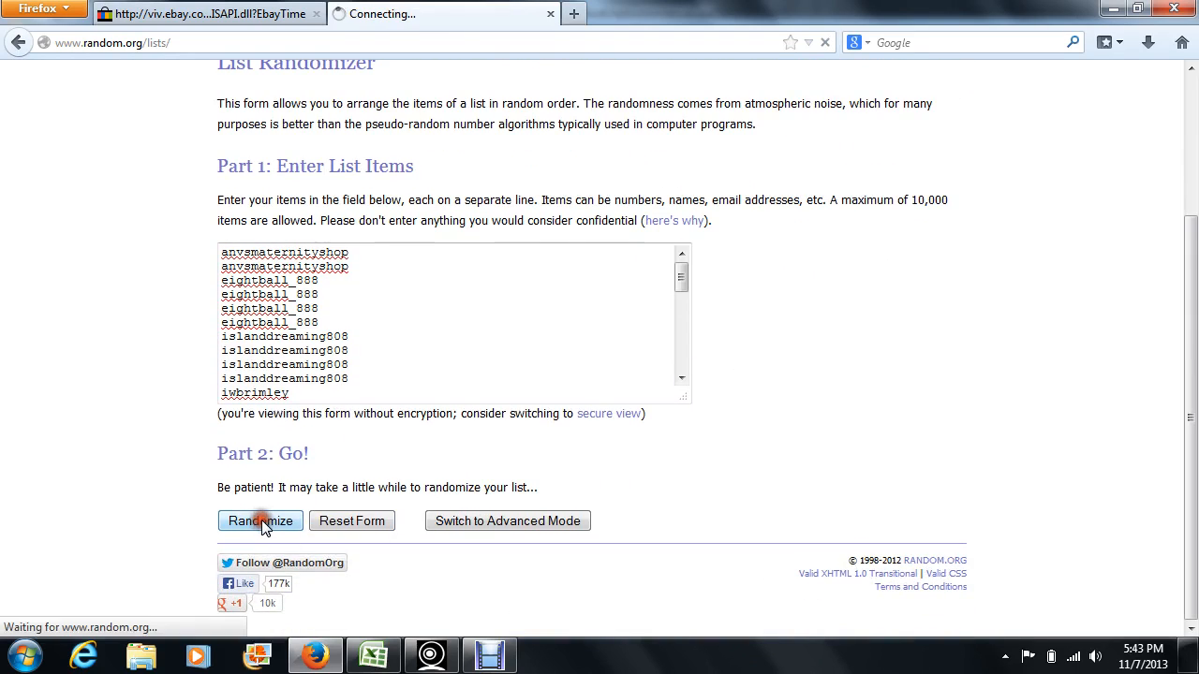
pyautogui.click(259, 521)
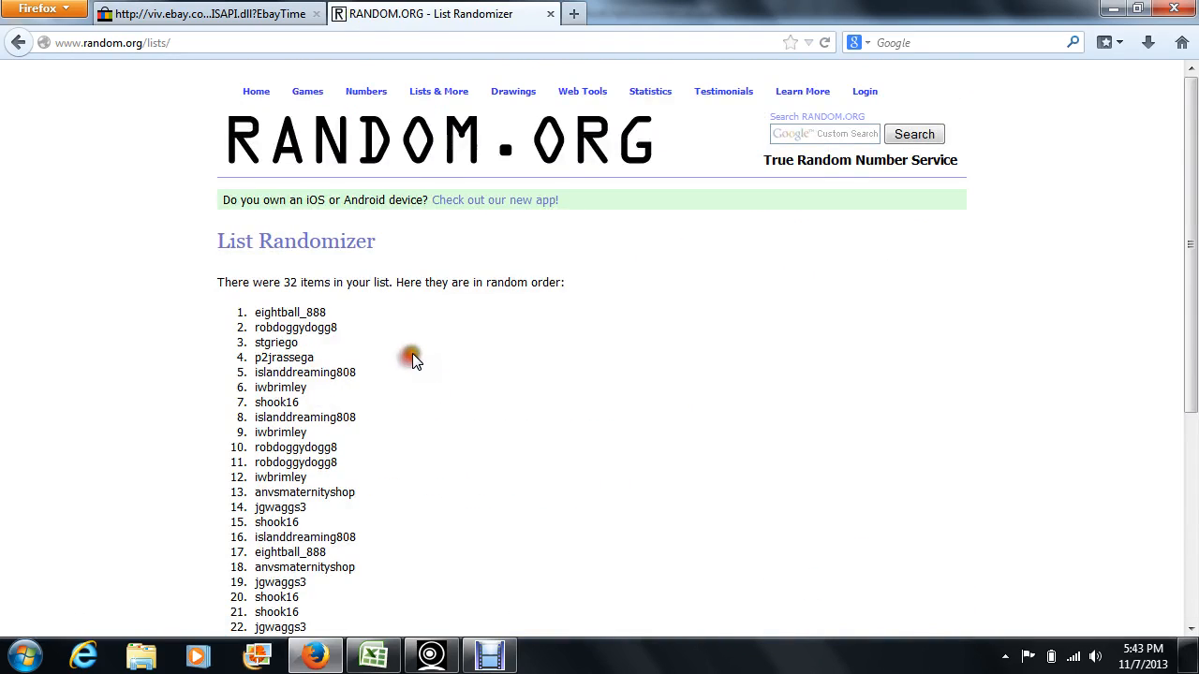
pyautogui.scroll(-3)
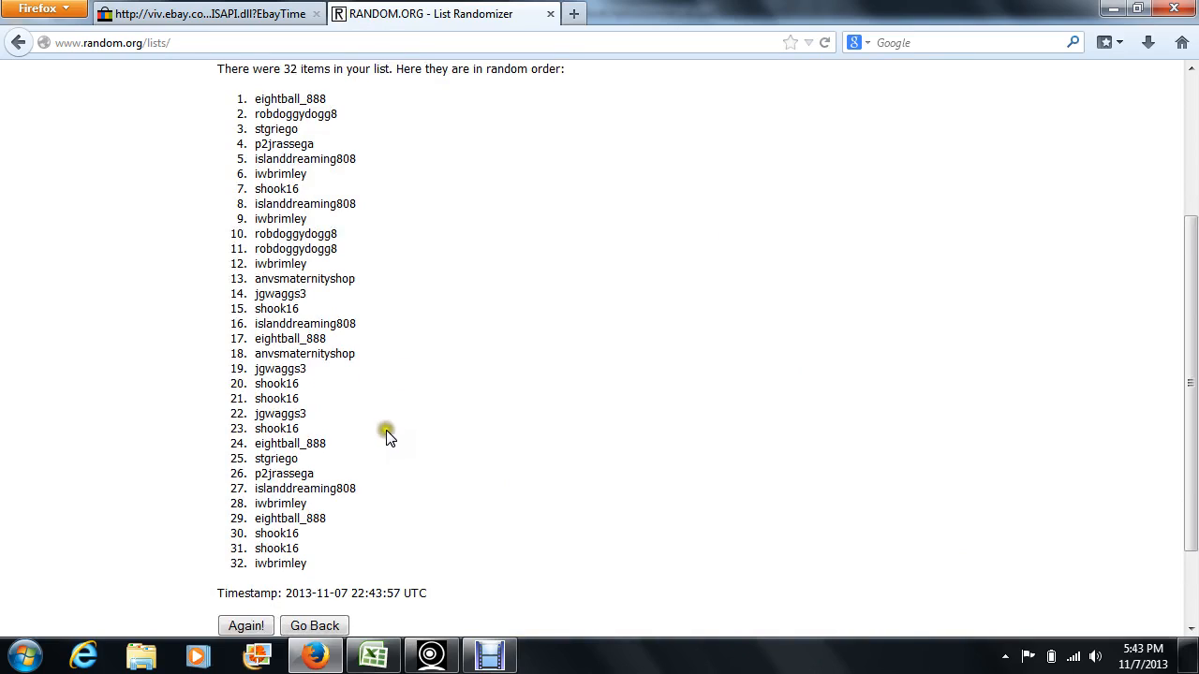
pyautogui.click(245, 625)
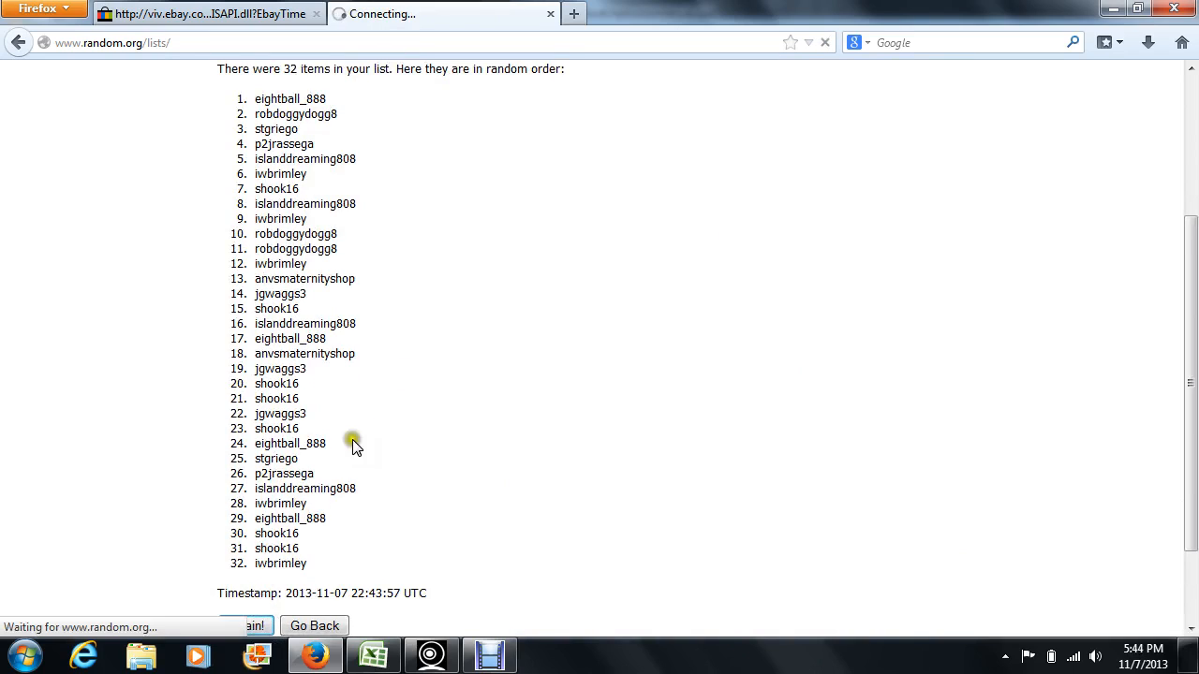
pyautogui.moveTo(429, 316)
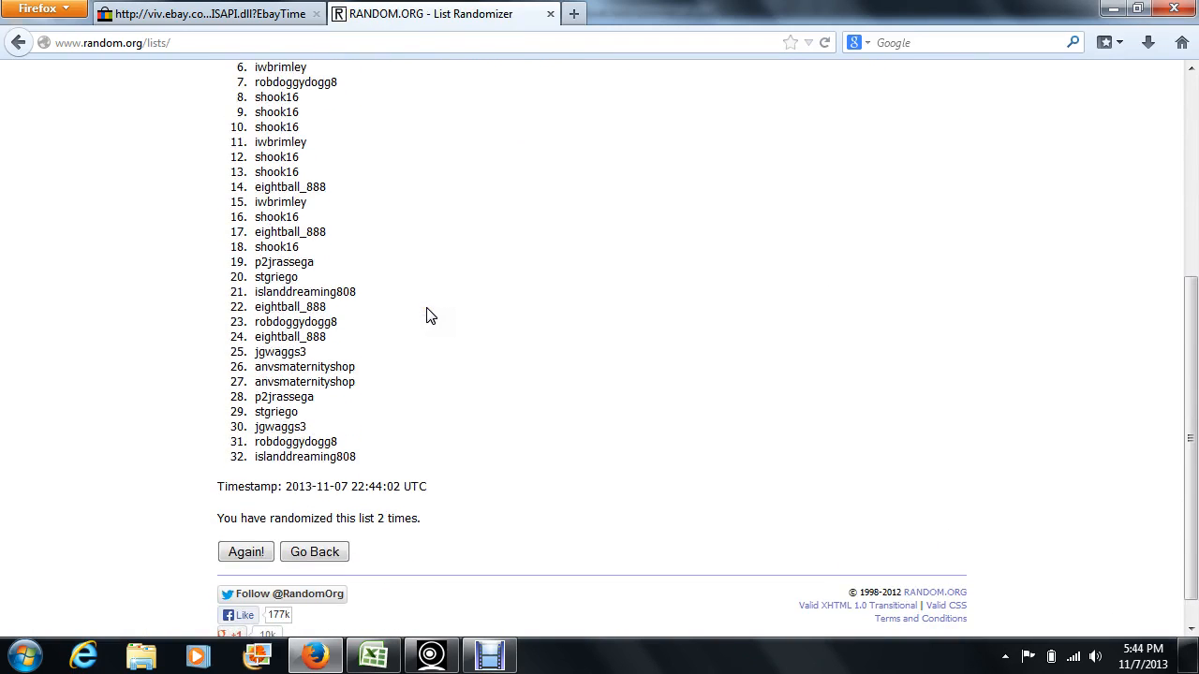
pyautogui.click(245, 552)
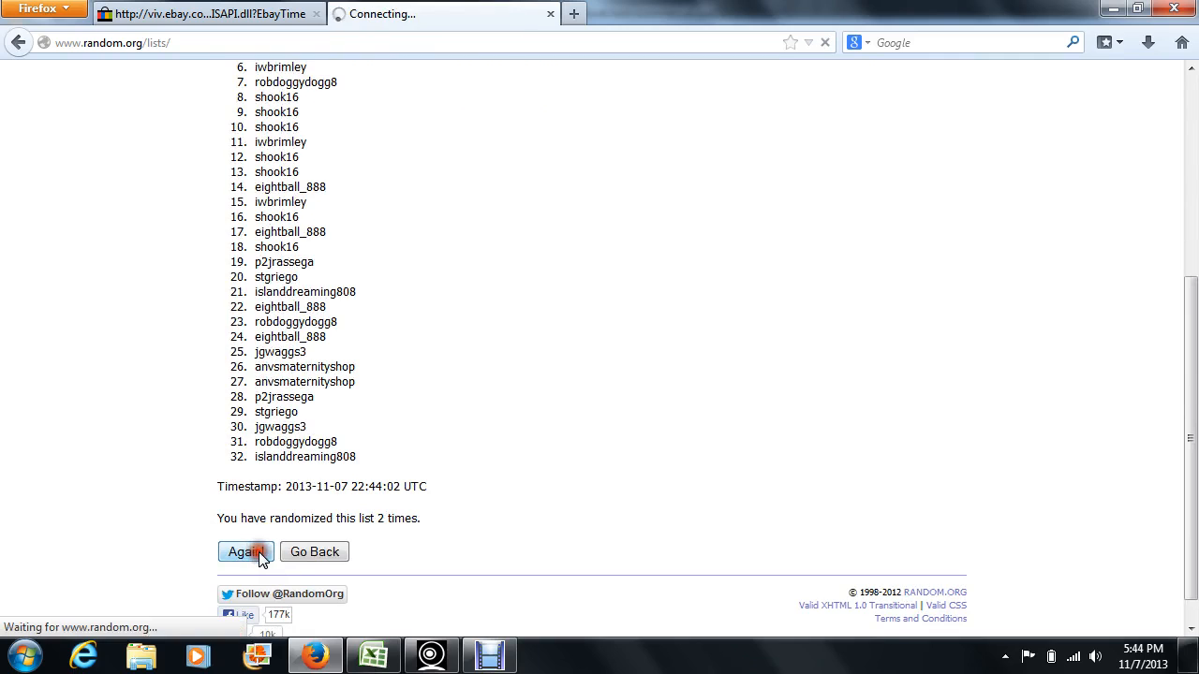
pyautogui.click(246, 552)
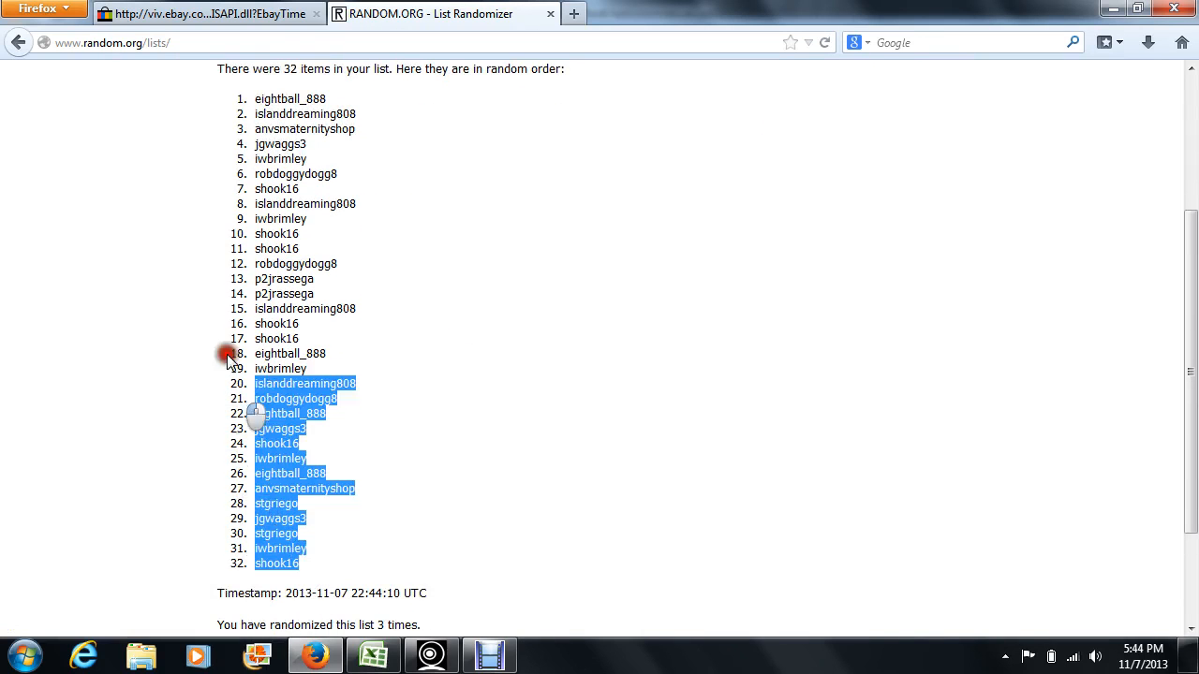
pyautogui.moveTo(229, 356); pyautogui.dragTo(253, 112)
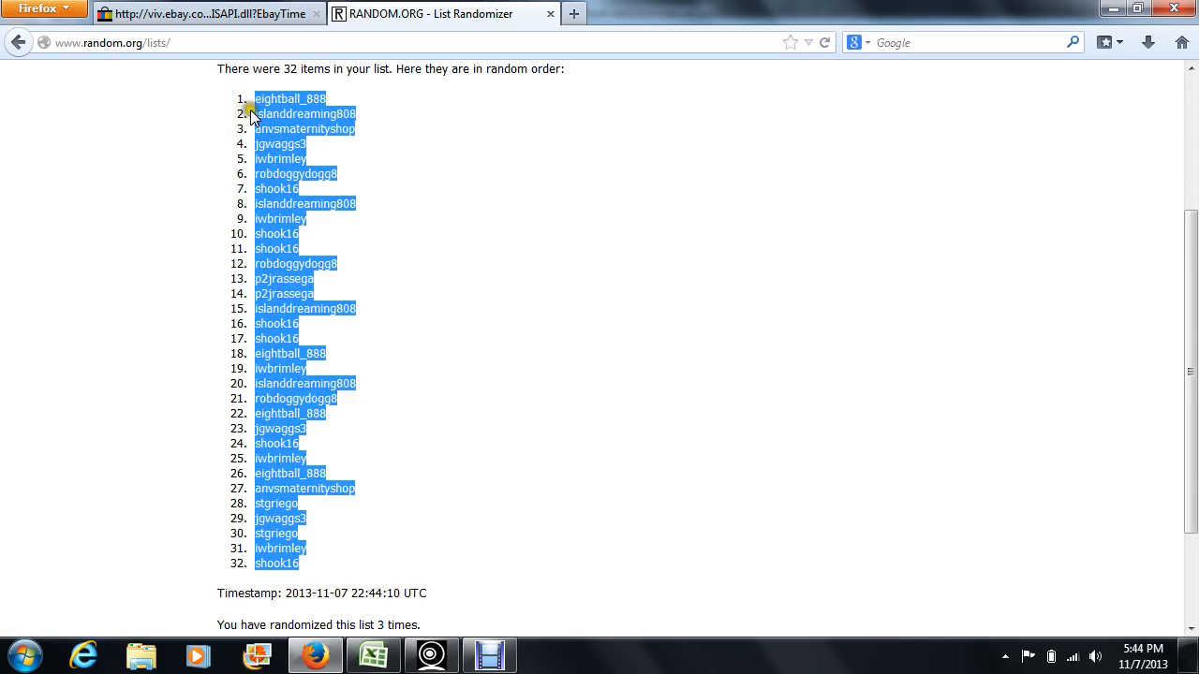
pyautogui.click(368, 655)
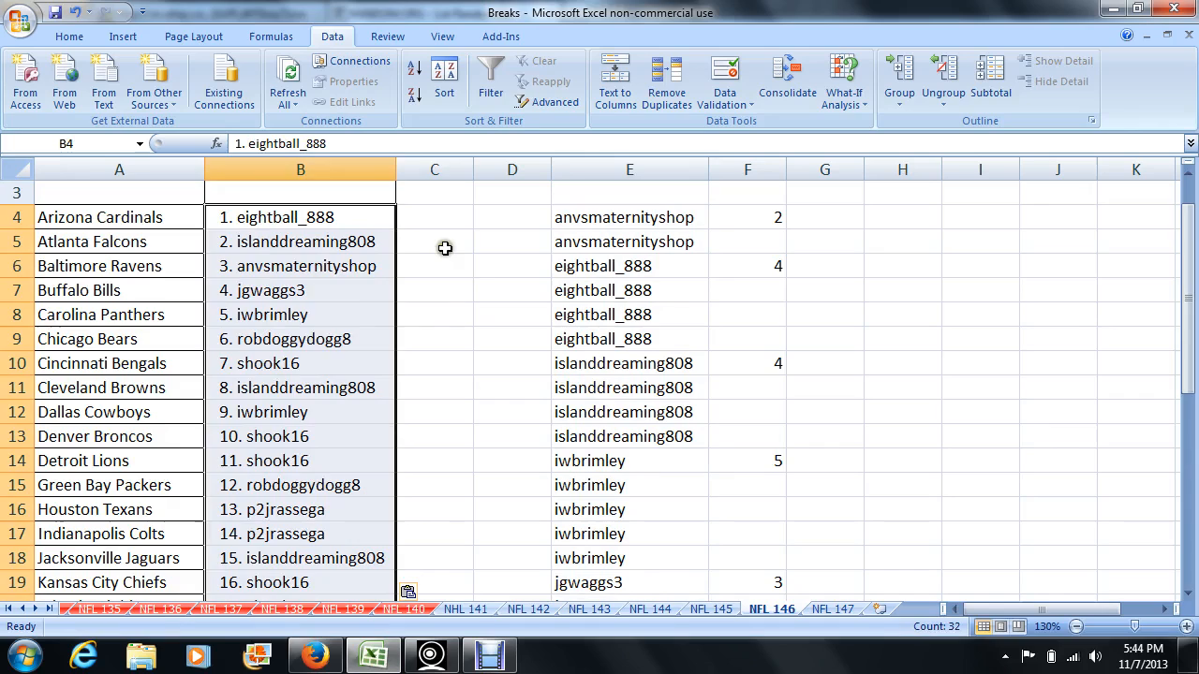
pyautogui.click(434, 241)
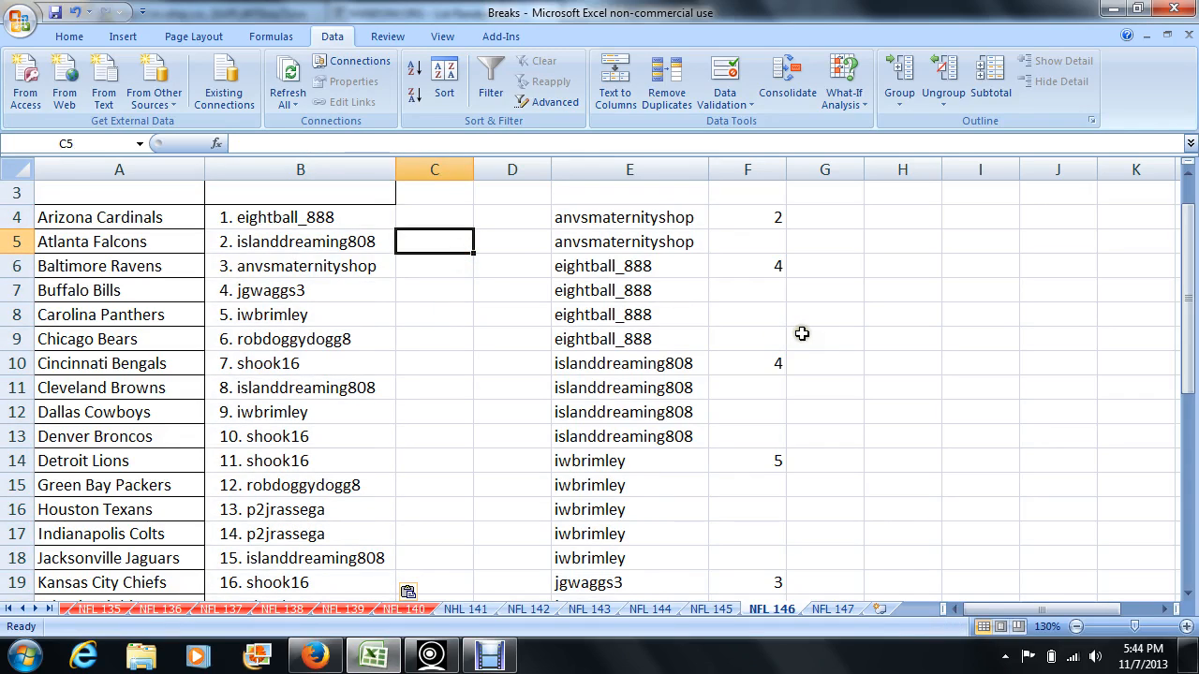
pyautogui.moveTo(802, 341)
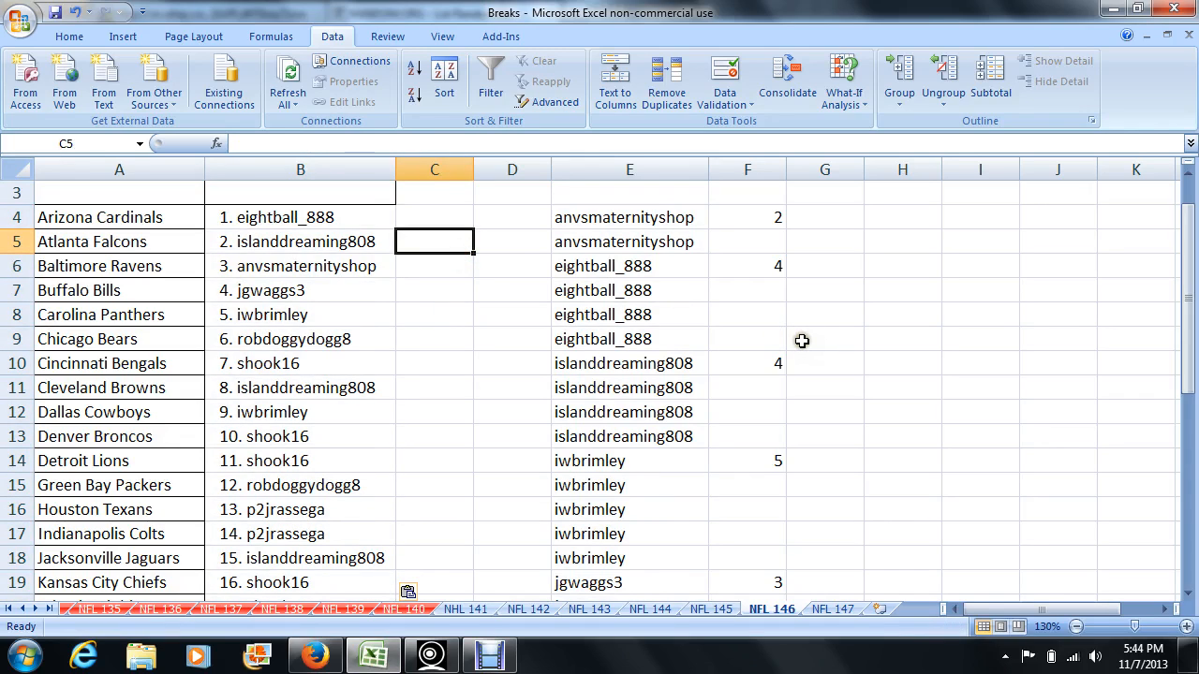
pyautogui.moveTo(797, 331)
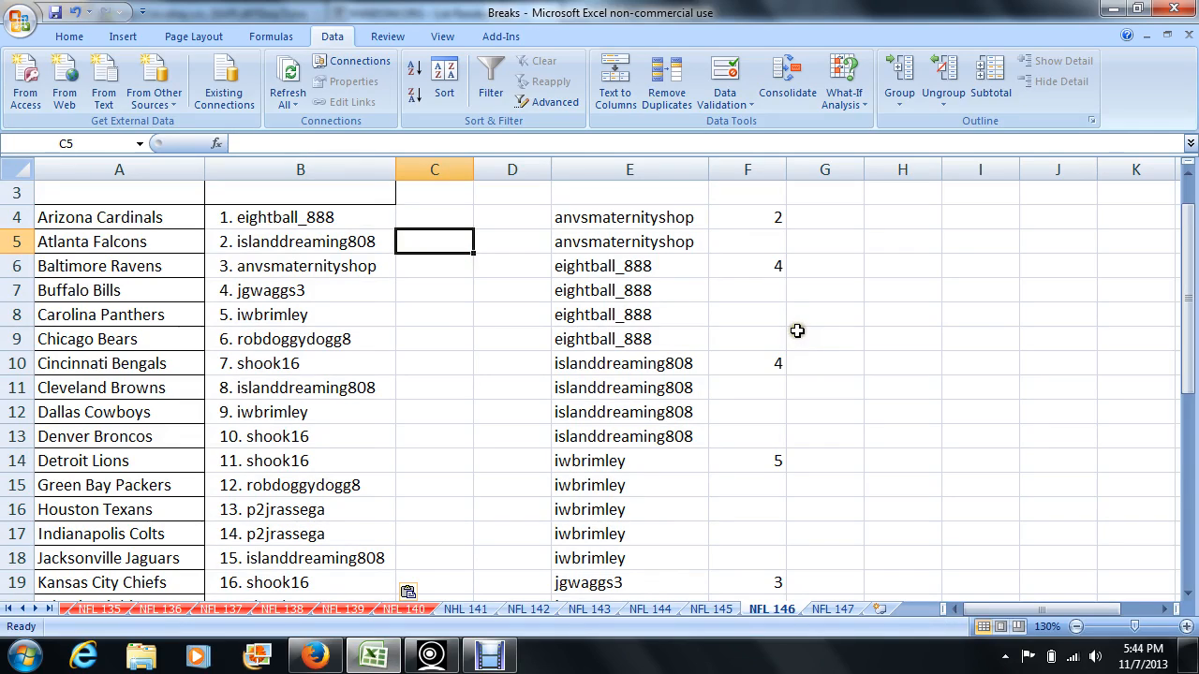
pyautogui.moveTo(801, 339)
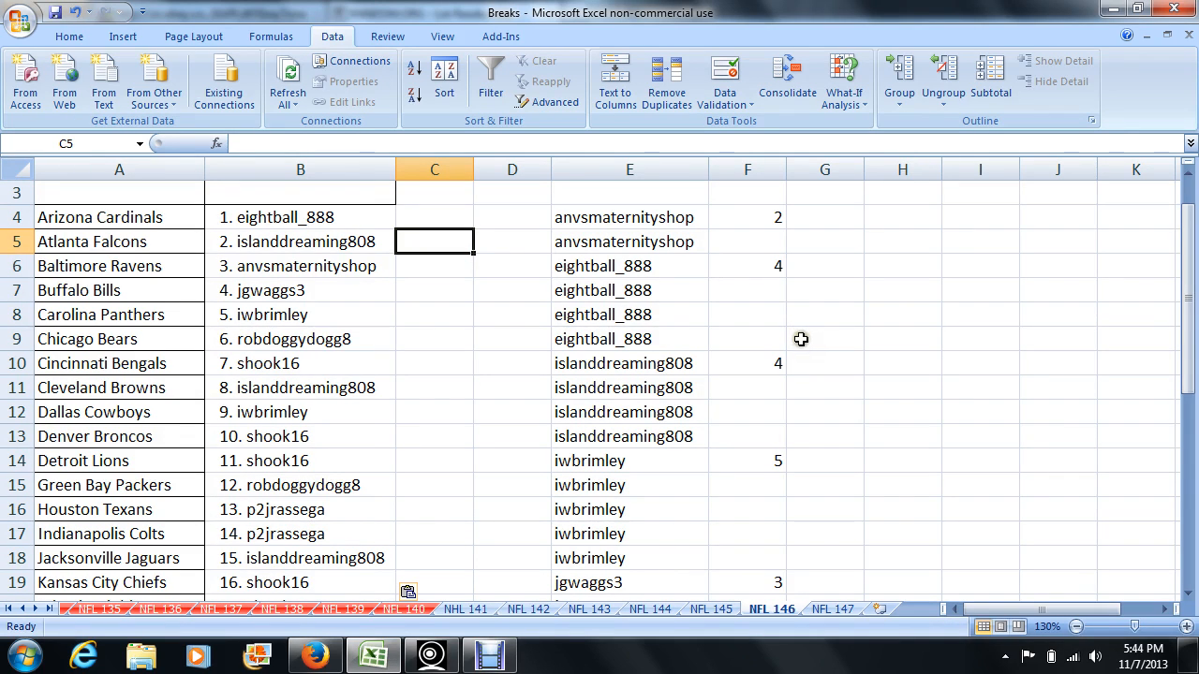
pyautogui.moveTo(810, 341)
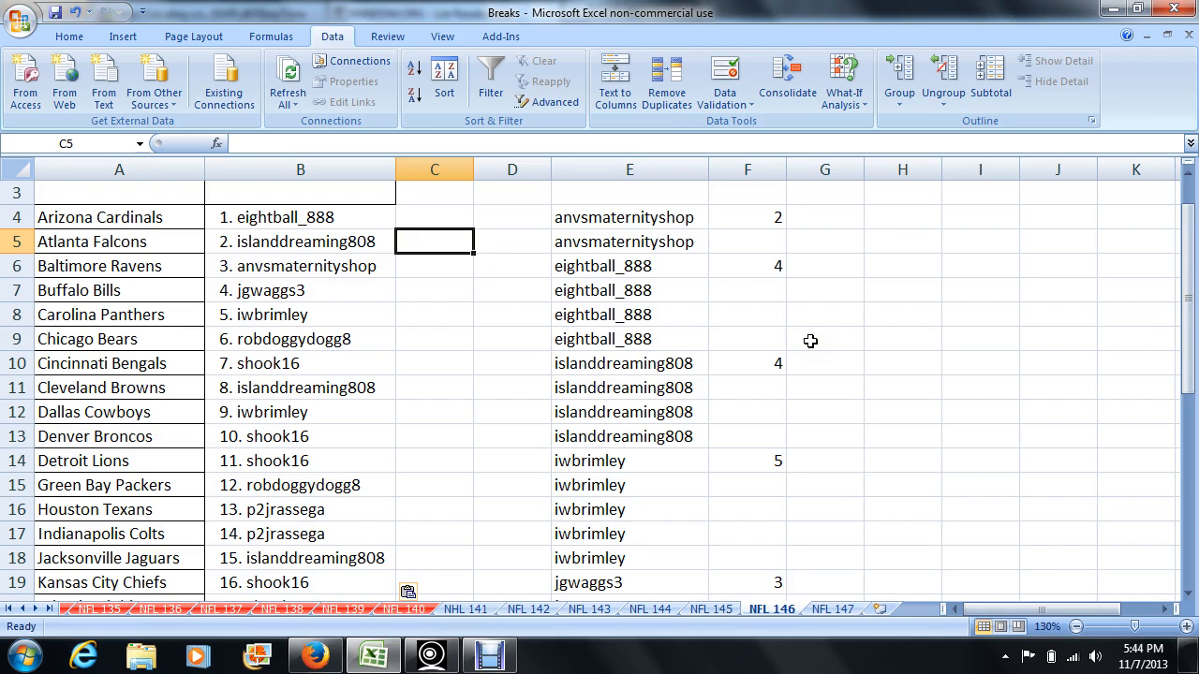
pyautogui.moveTo(455, 378)
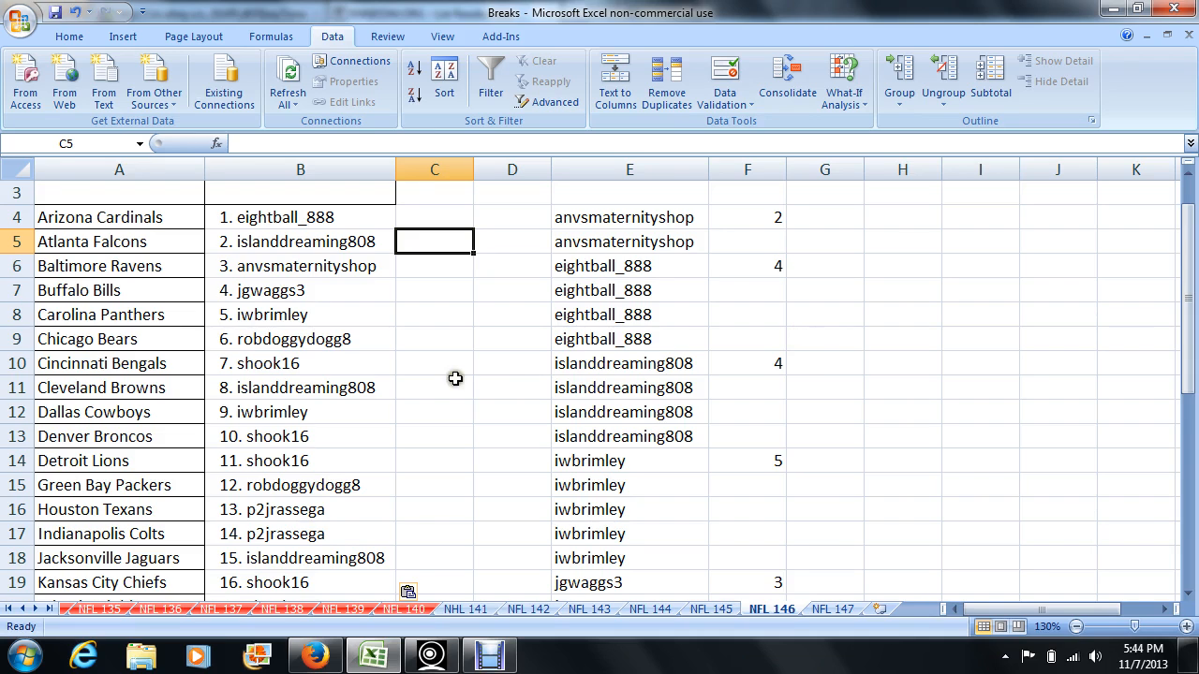
pyautogui.click(299, 388)
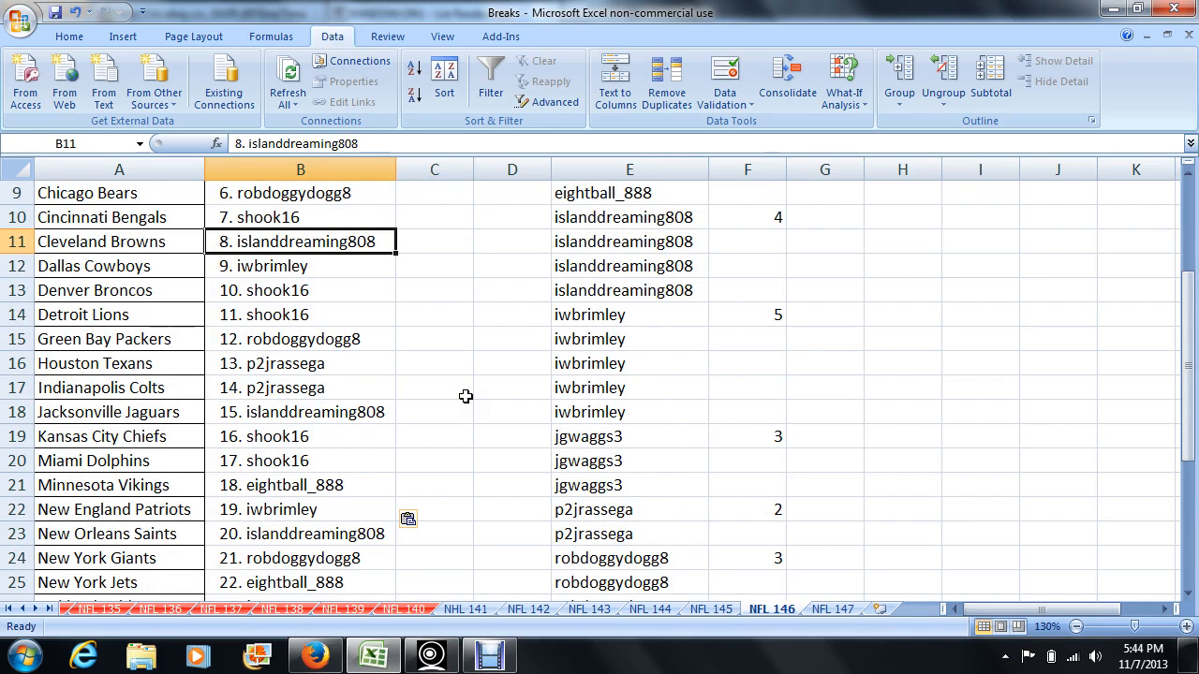
pyautogui.moveTo(460, 395)
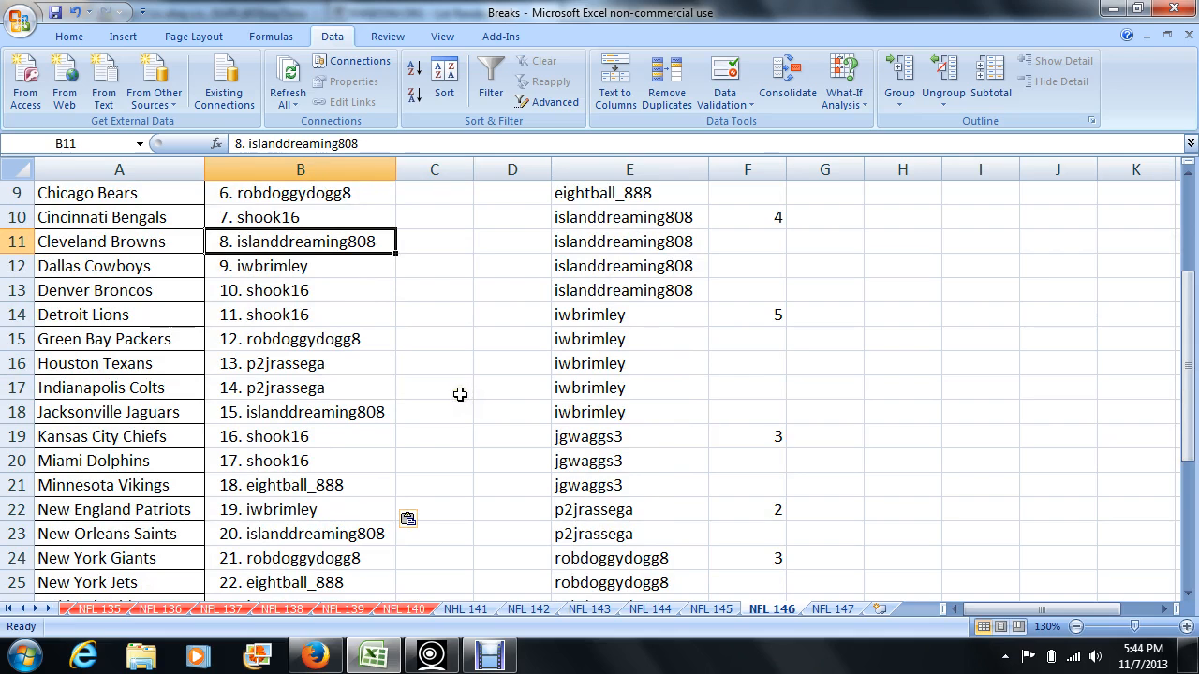
pyautogui.click(300, 364)
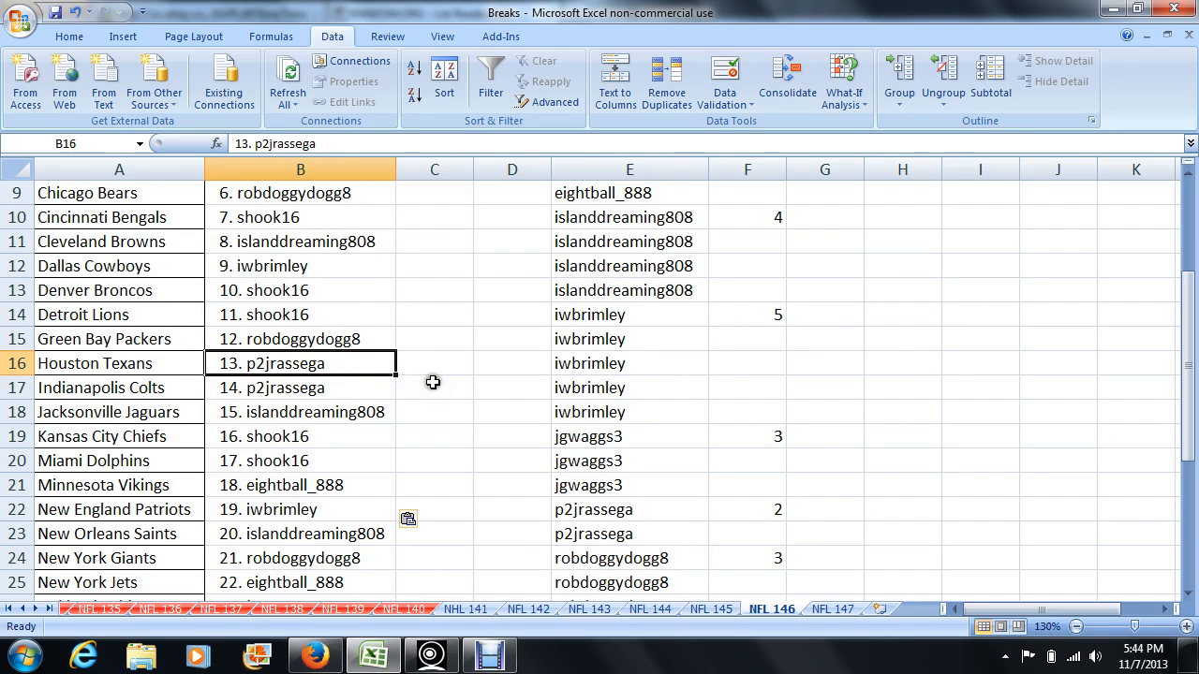
pyautogui.scroll(-3)
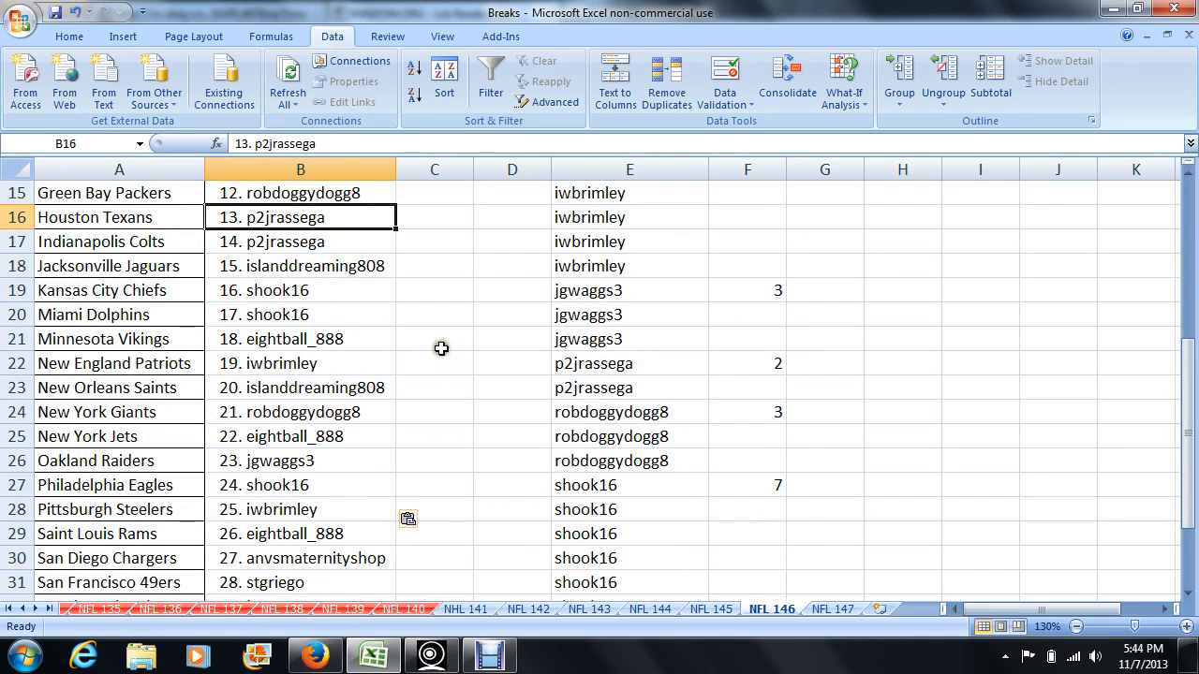
pyautogui.moveTo(438, 356)
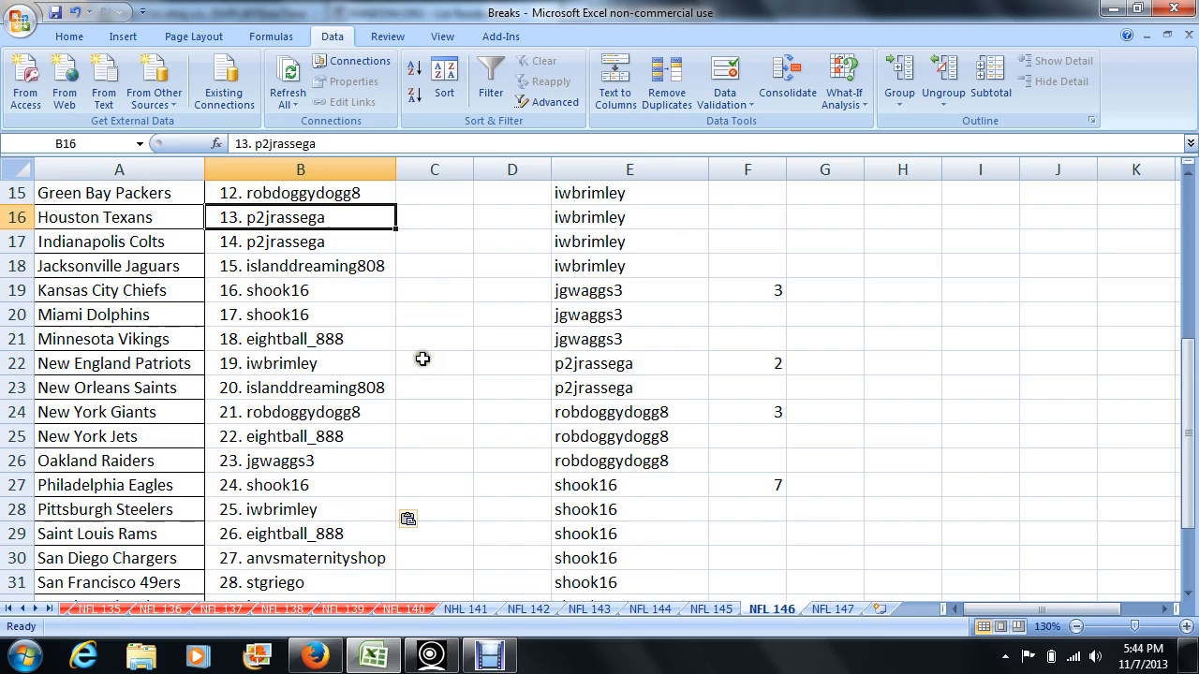
pyautogui.moveTo(379, 386)
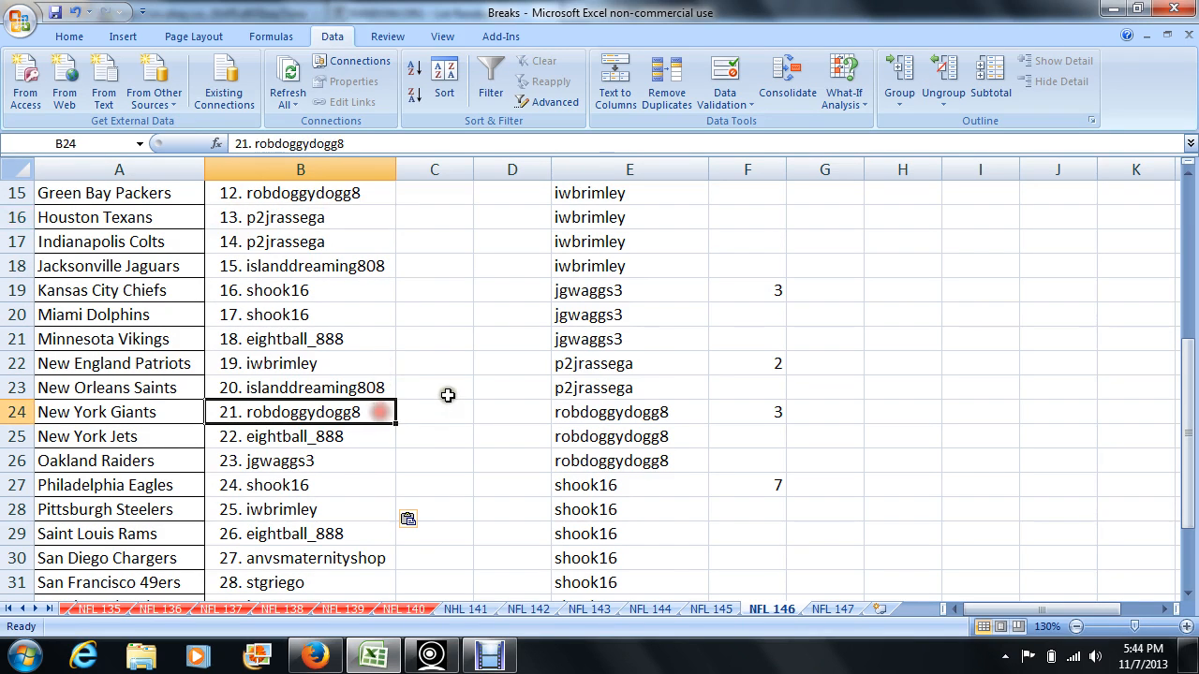
pyautogui.scroll(-3)
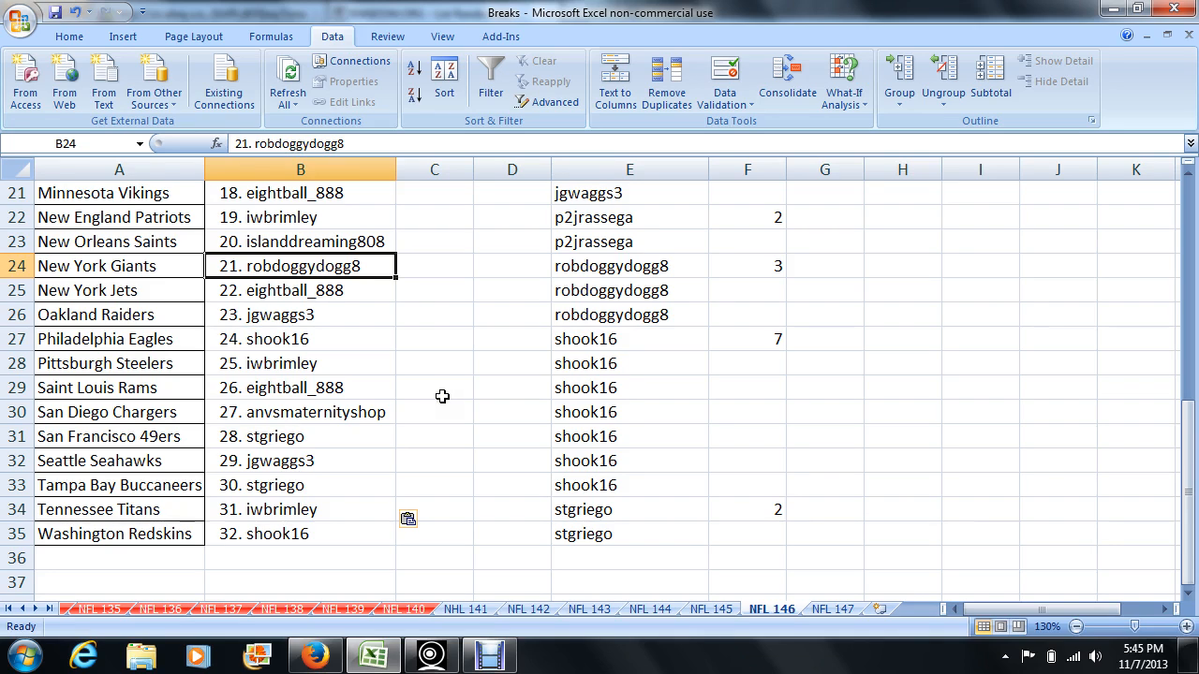
pyautogui.moveTo(439, 397)
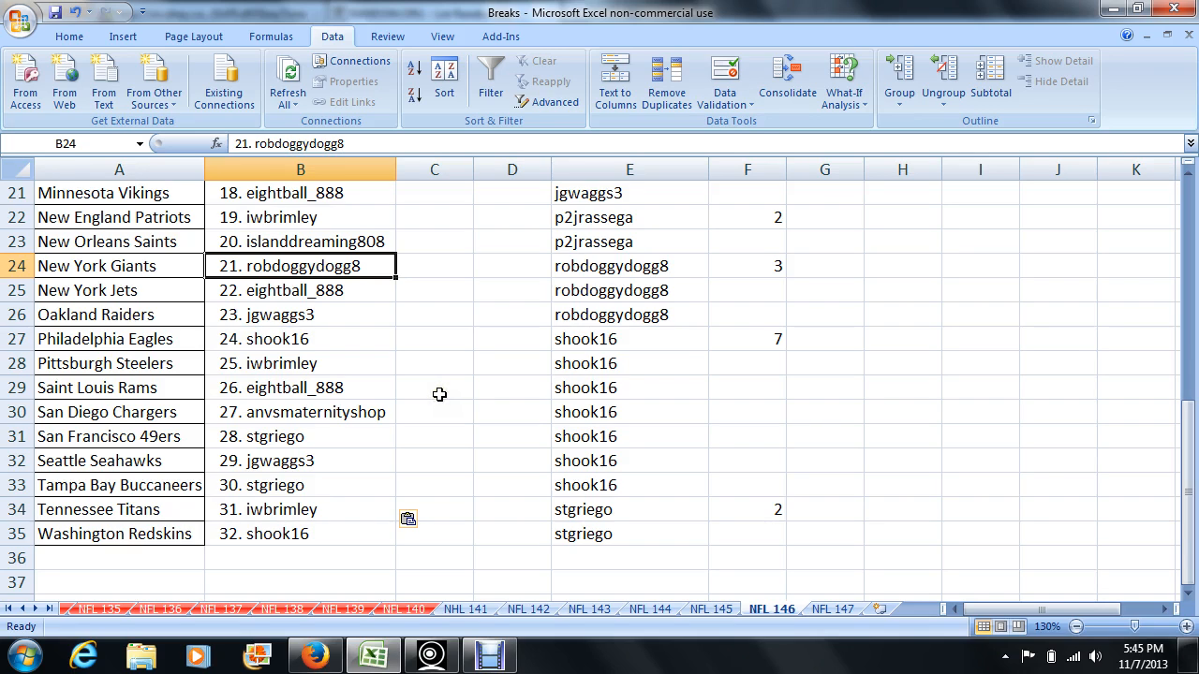
pyautogui.click(512, 412)
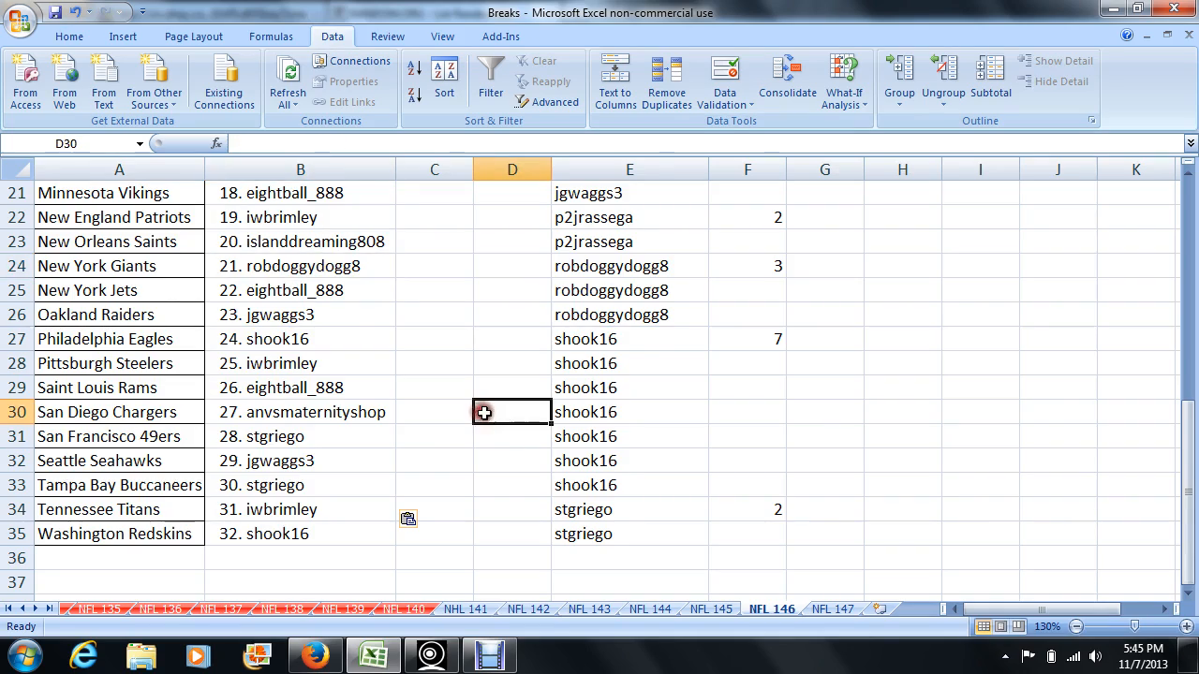
pyautogui.scroll(3)
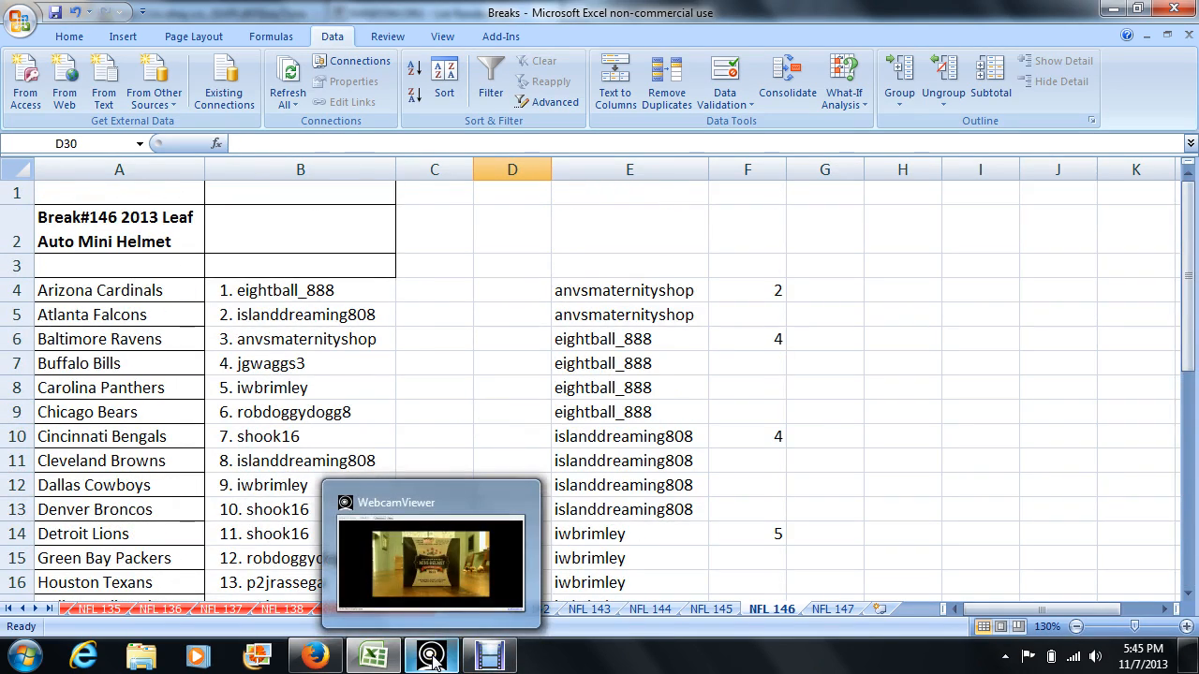
# - Show the WebcamViewer feed of the Raymond Berry mini-helmet's Leaf Authentics certificate
pyautogui.click(431, 656)
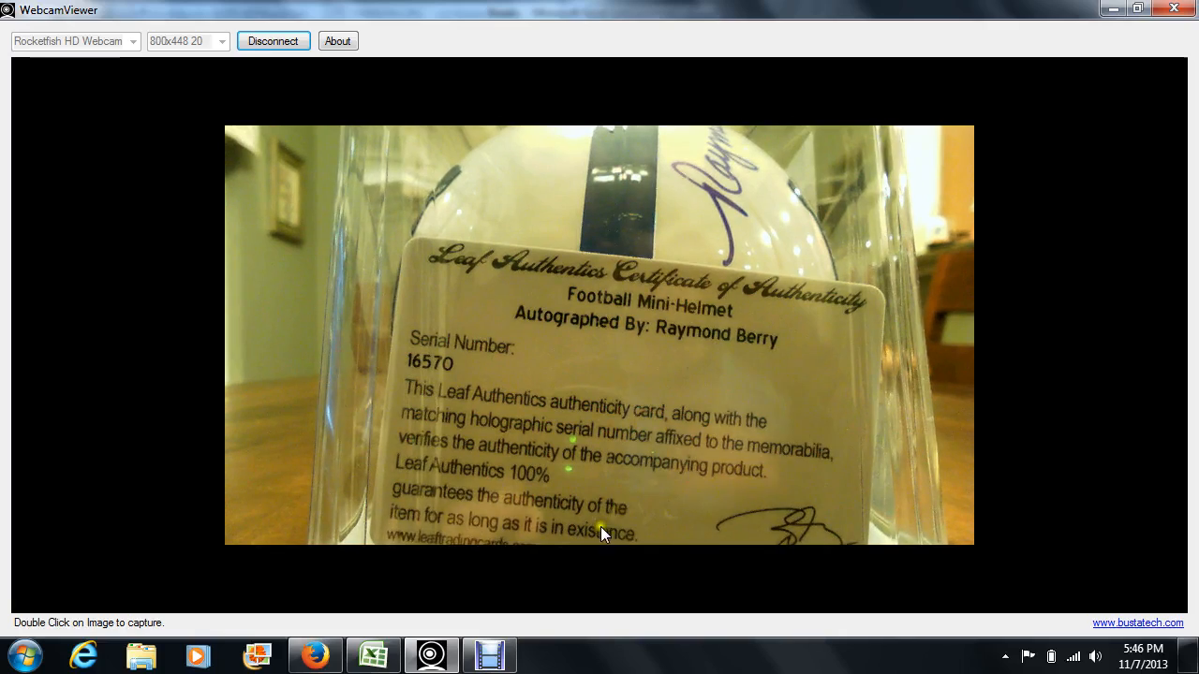
pyautogui.click(369, 654)
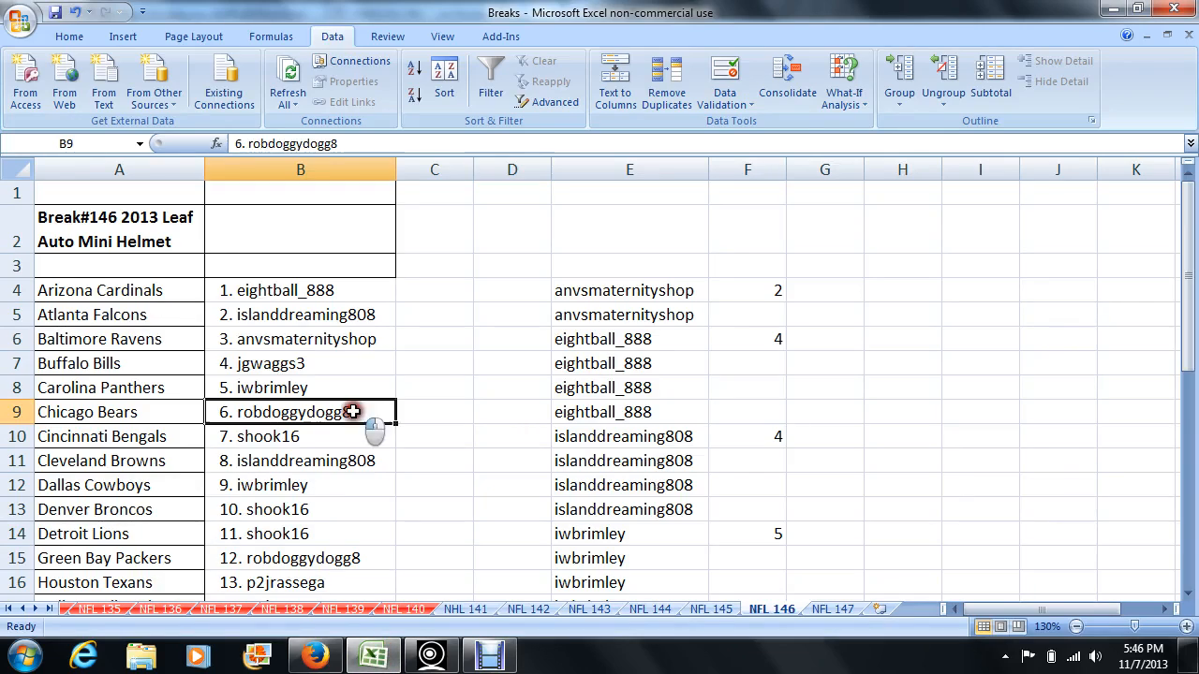
pyautogui.scroll(-3)
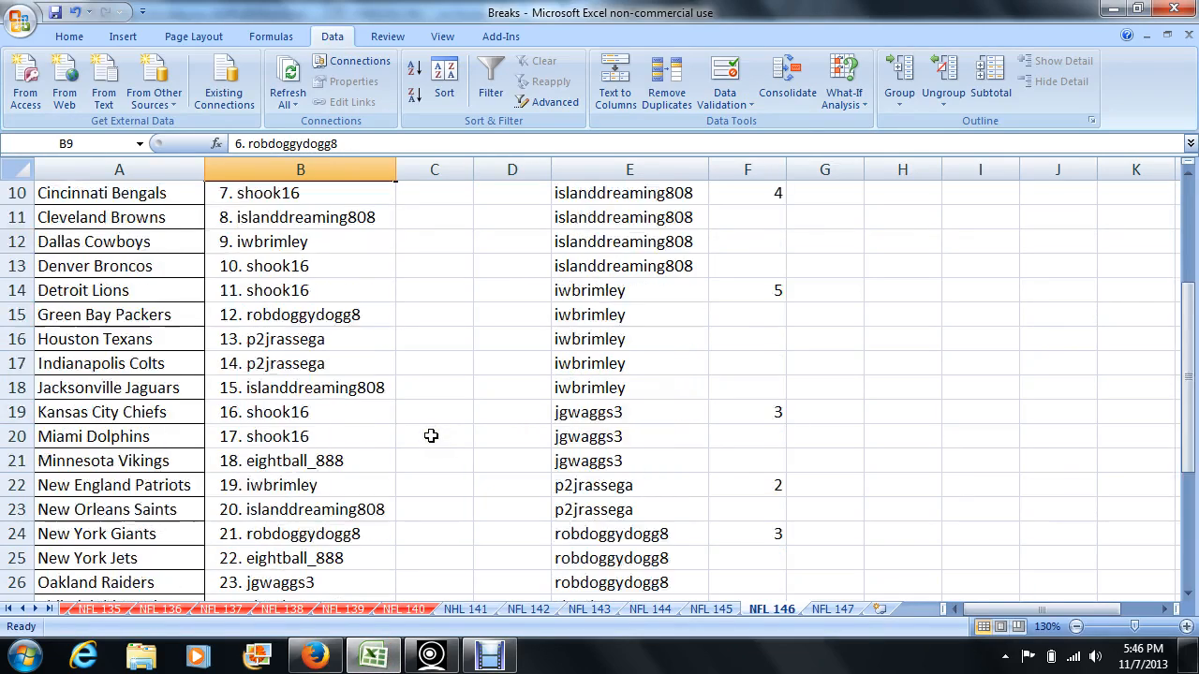
pyautogui.scroll(-3)
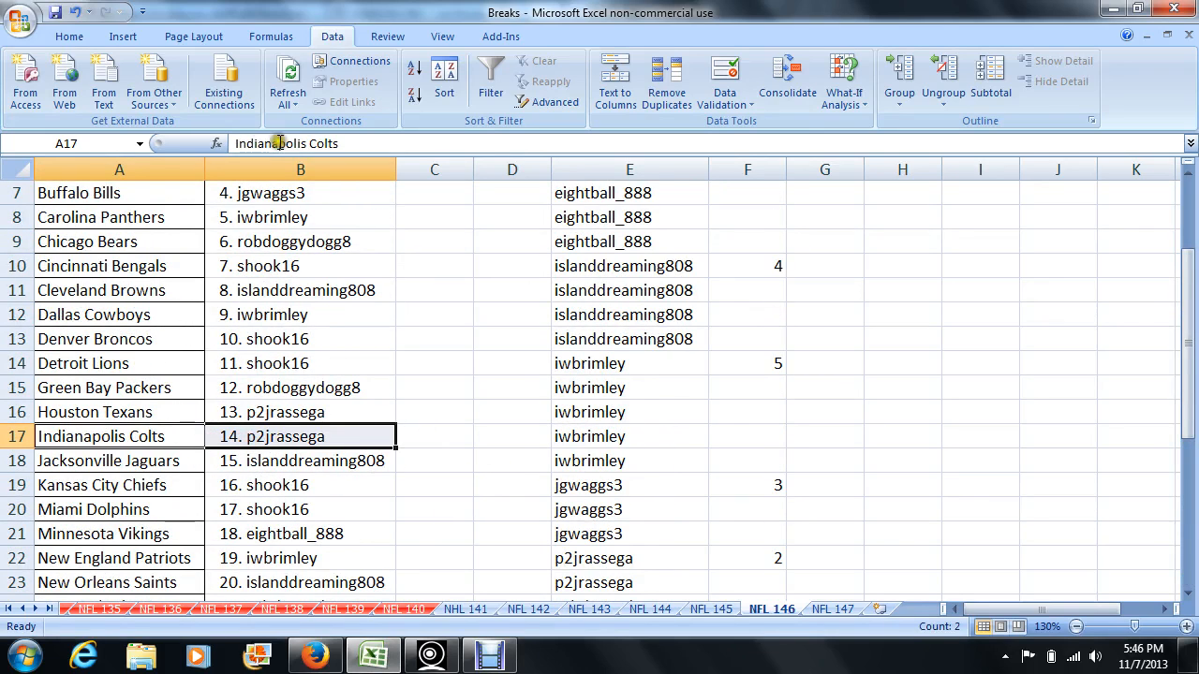
pyautogui.click(72, 35)
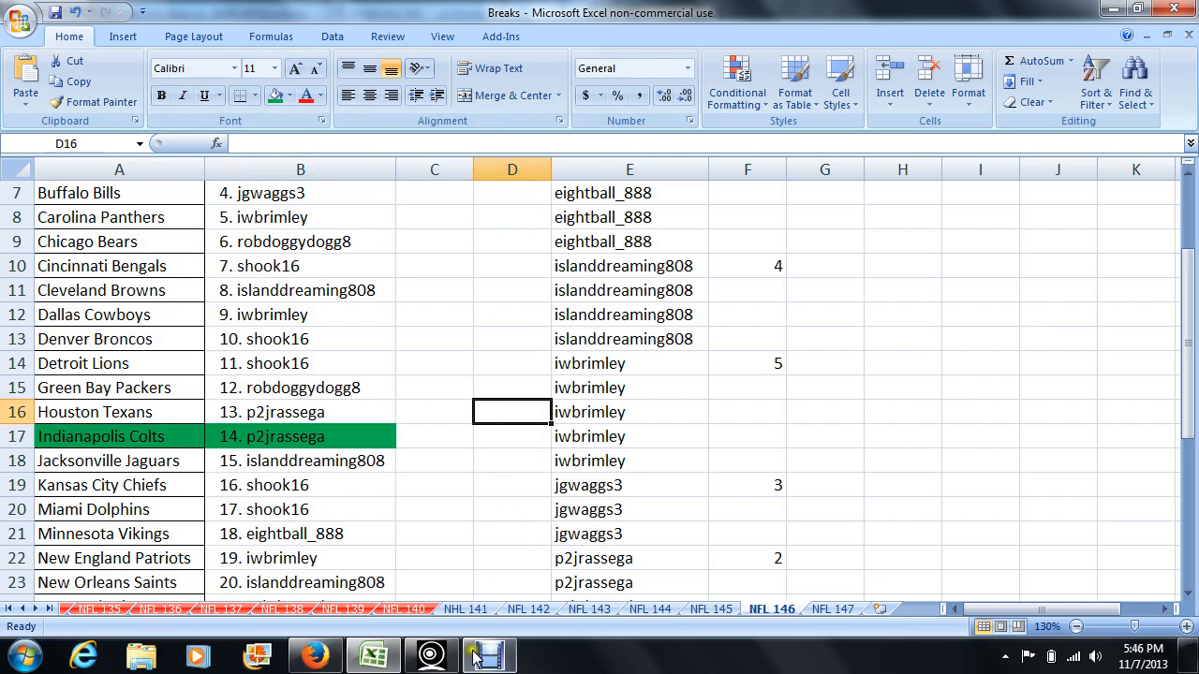
pyautogui.click(492, 651)
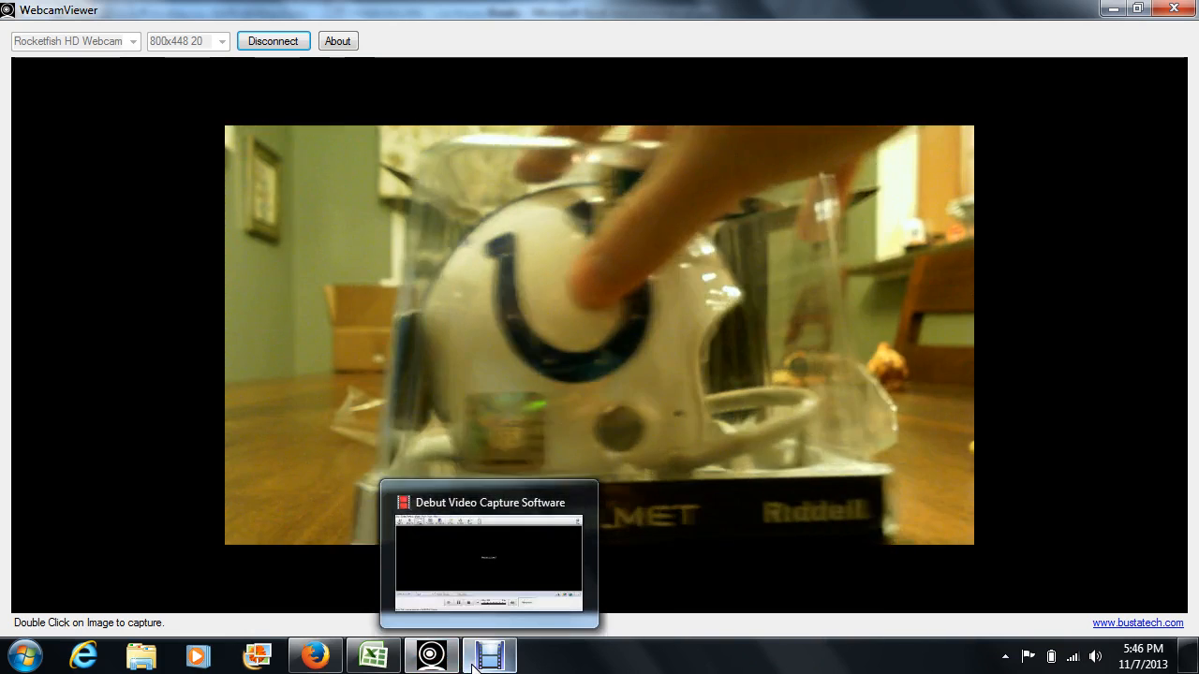